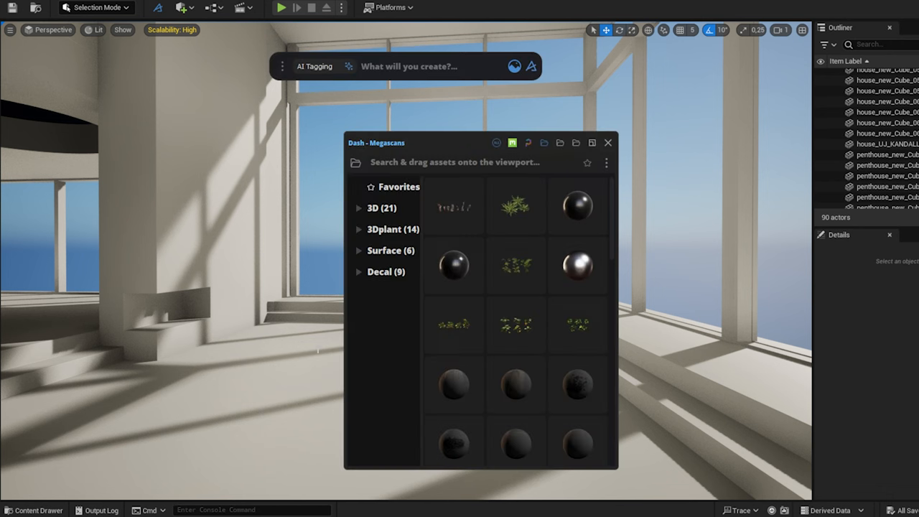
mouse_move(404, 250)
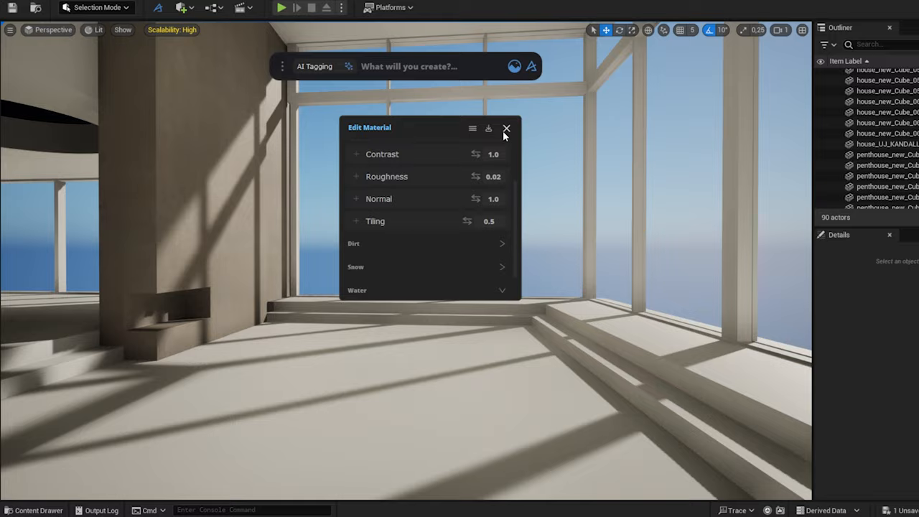
Close the material editor and search the computed Dash project assets for 'bookcase'.
click(506, 127)
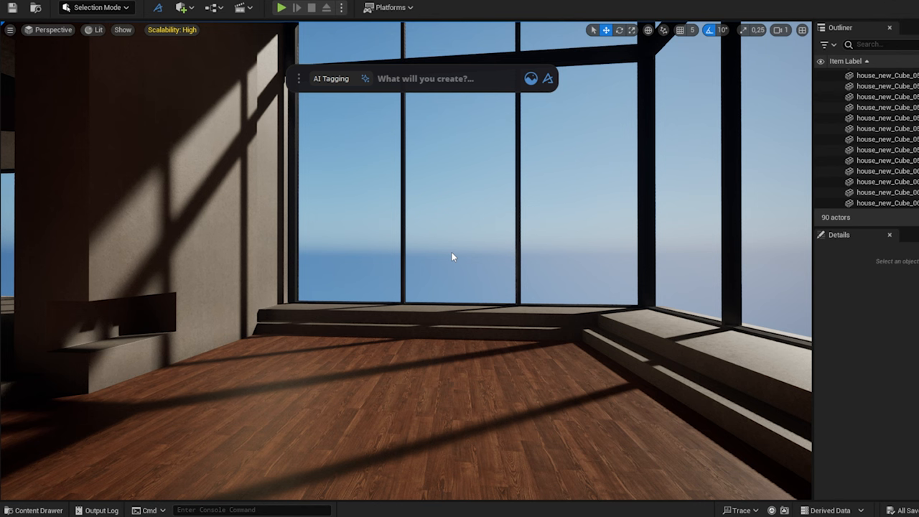
click(36, 509)
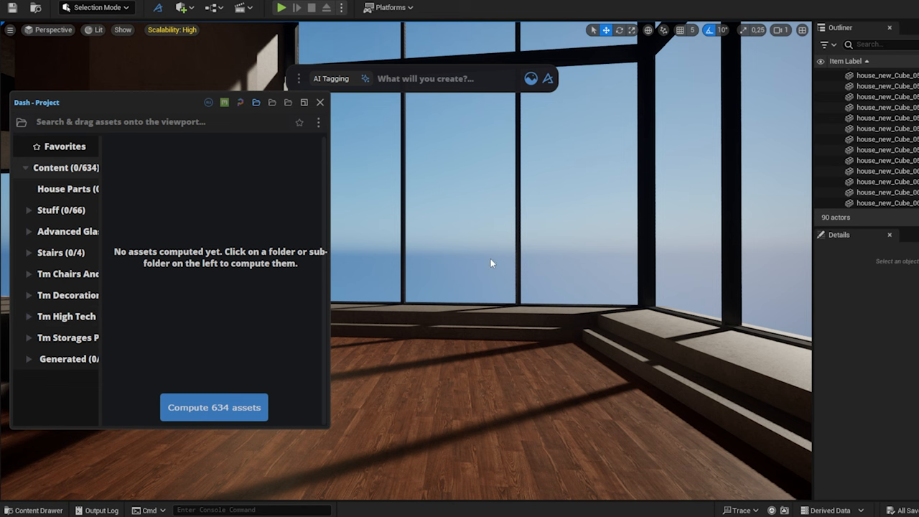
click(214, 407)
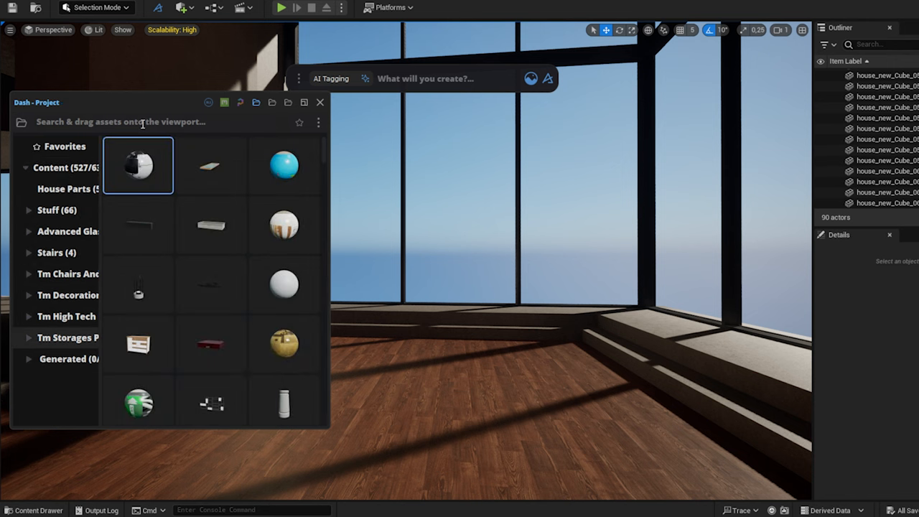
text(bookcase)
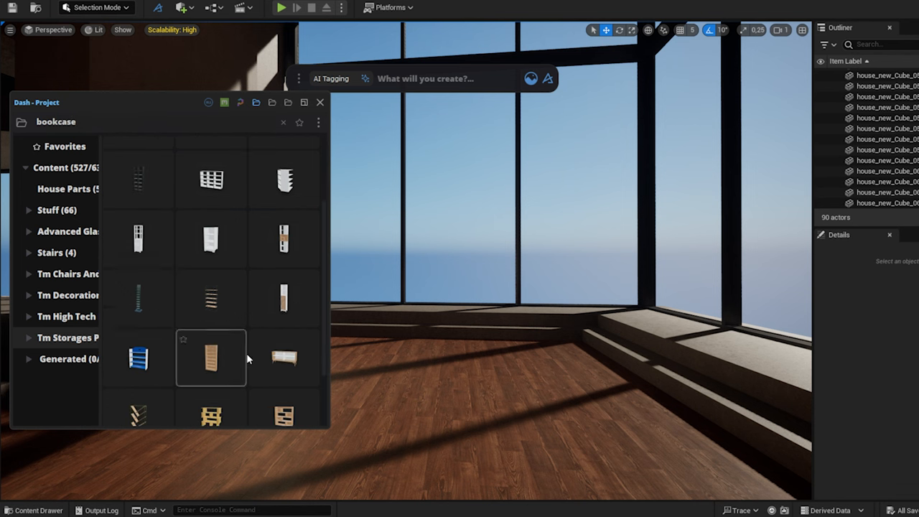
Open the SM_Library07 asset details and add the tag 'interior'.
double_click(284, 358)
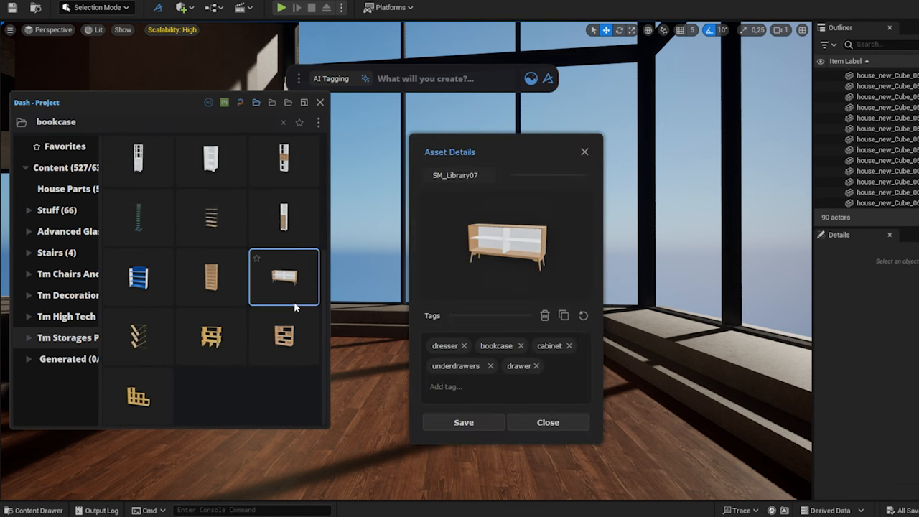
mouse_move(536, 339)
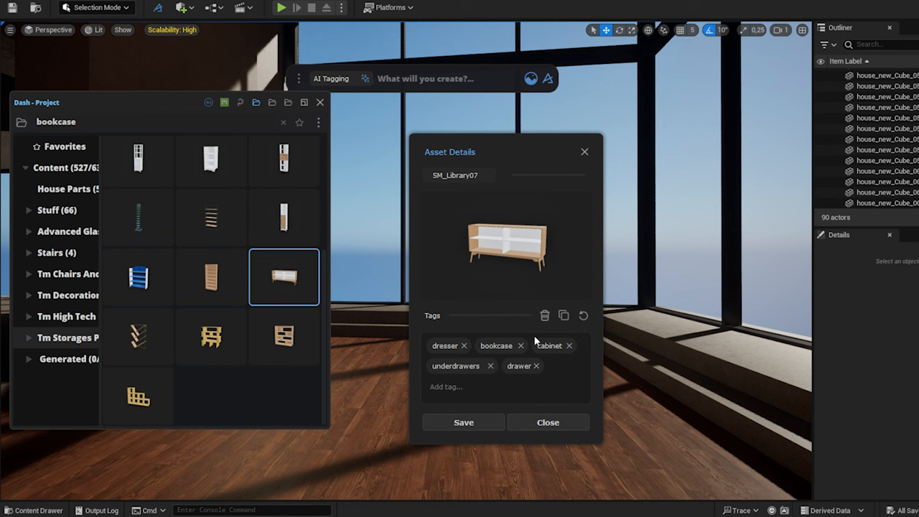
click(446, 386)
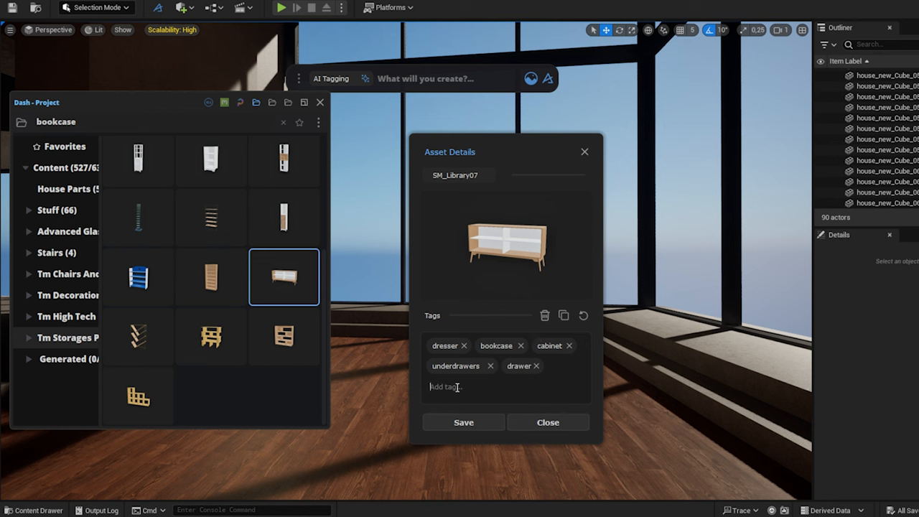
text(interior)
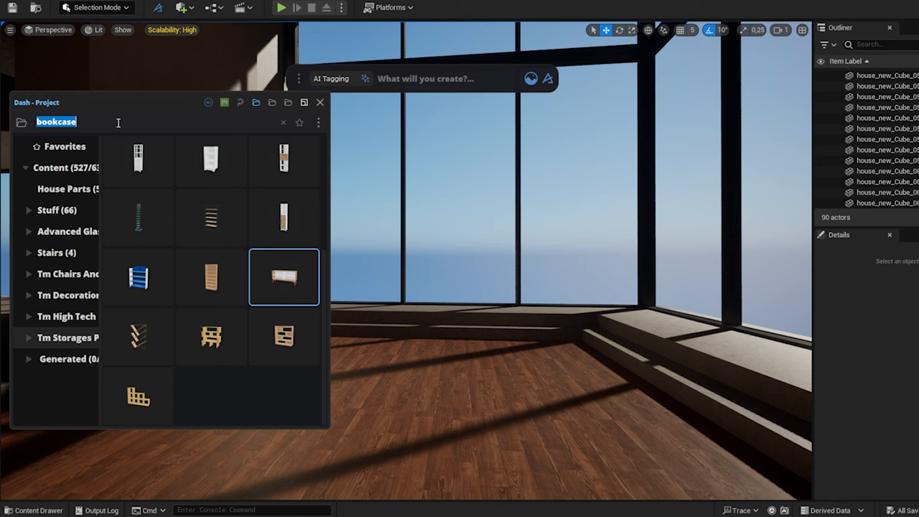
text(interior)
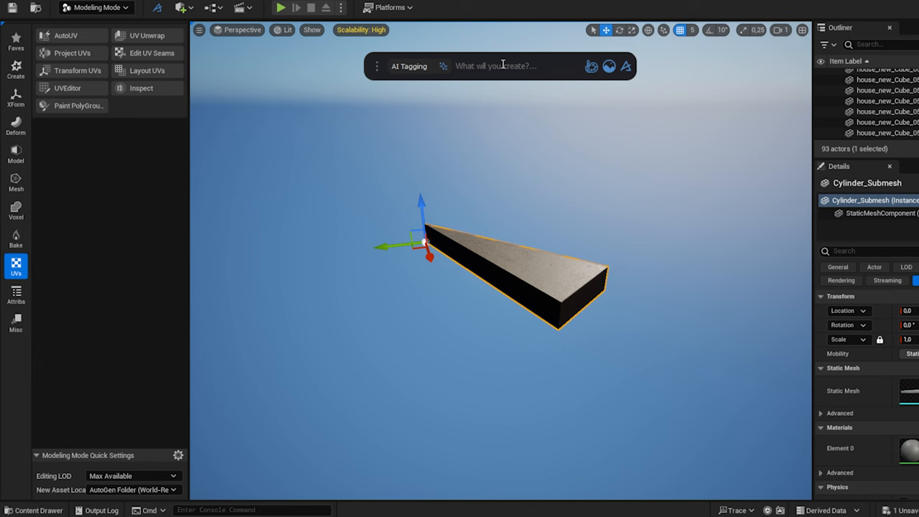
Move the wedge pivot to its tip, then radially scatter 18 copies at radius 0.
click(16, 100)
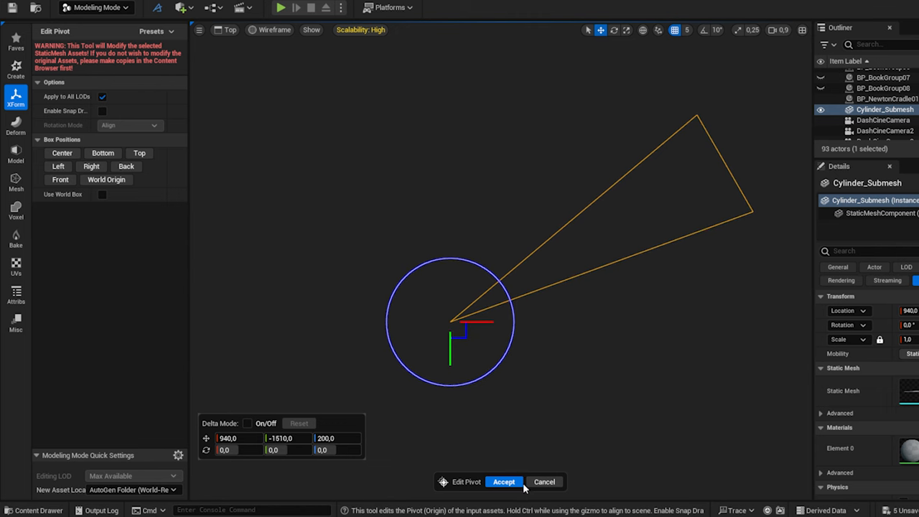
click(510, 482)
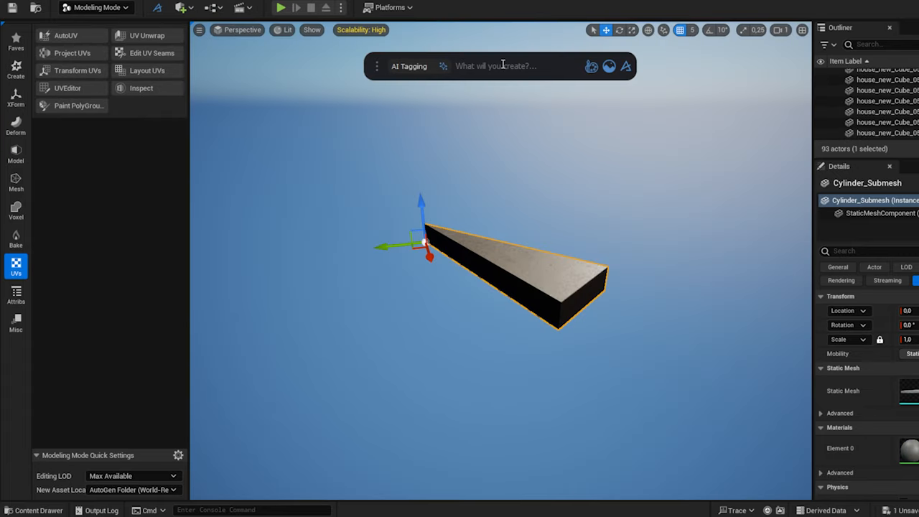
text(radial)
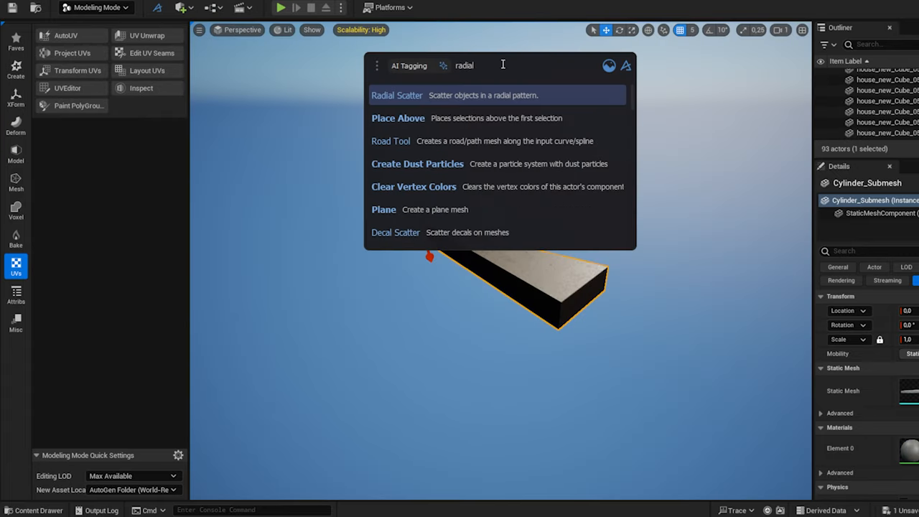
click(397, 95)
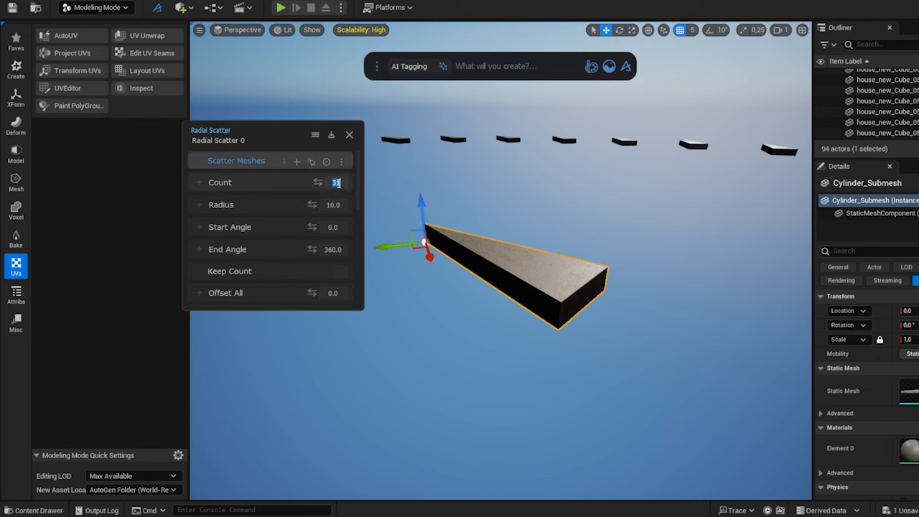
text(18)
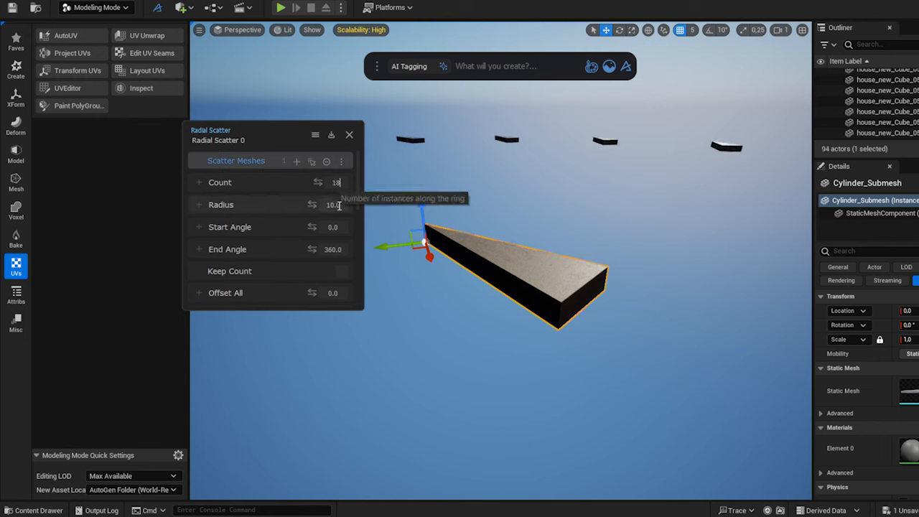
text(0.0)
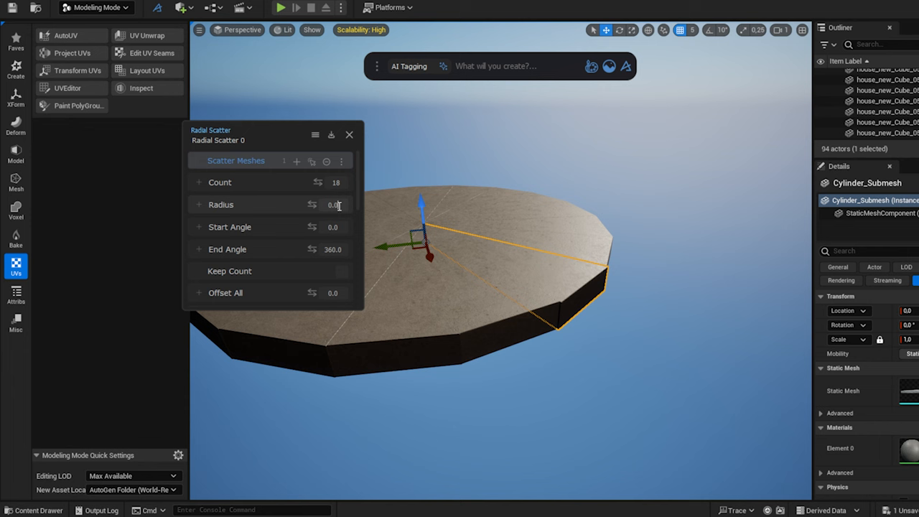
scroll(down, 3)
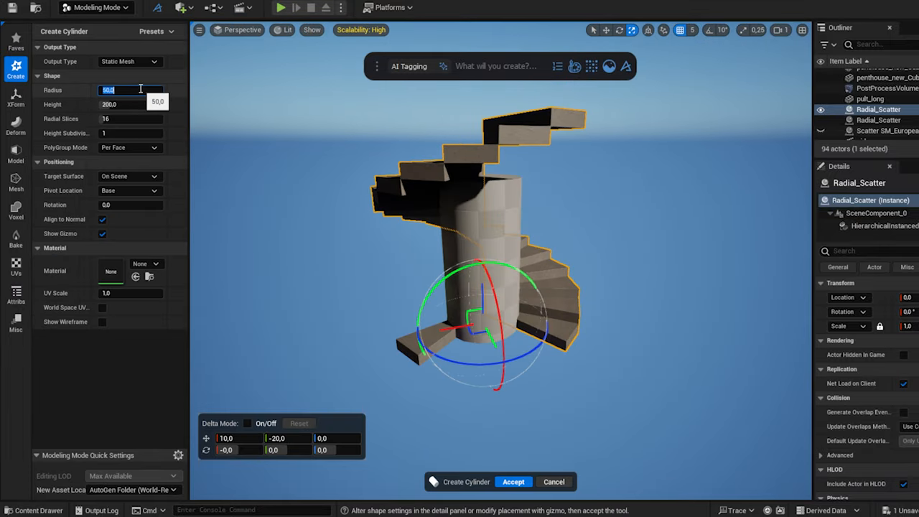
Accept the radius-50 cylinder column and position the spiral staircase in the penthouse.
click(513, 481)
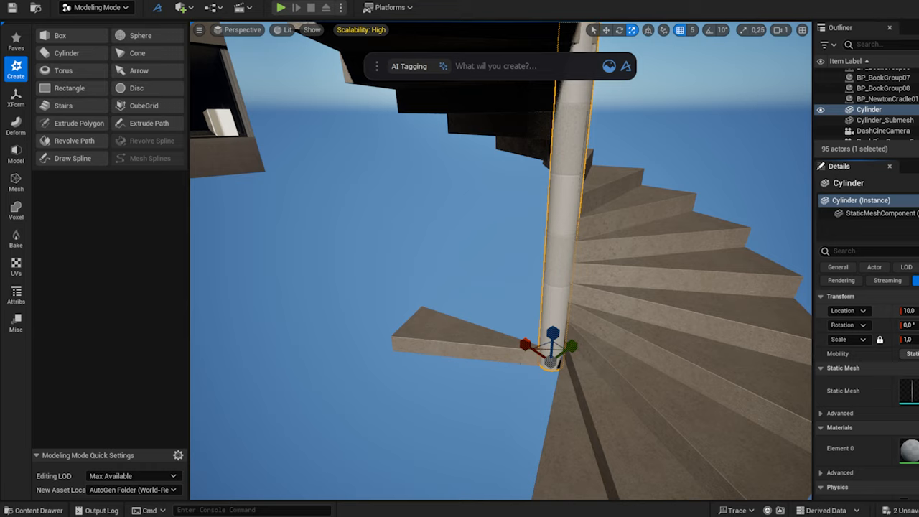
click(16, 267)
text(stairs)
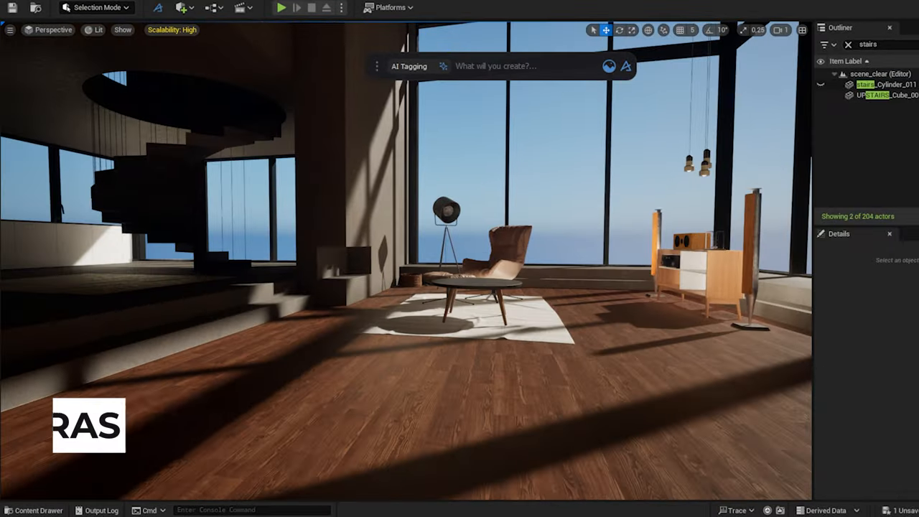
Add a new cine camera from a 'camer' search in the AI Tagging bar.
text(camer)
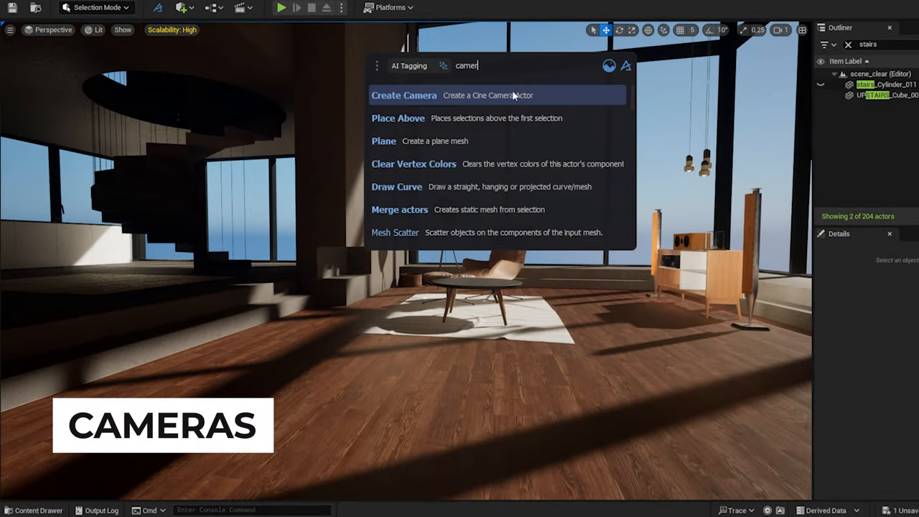
click(403, 95)
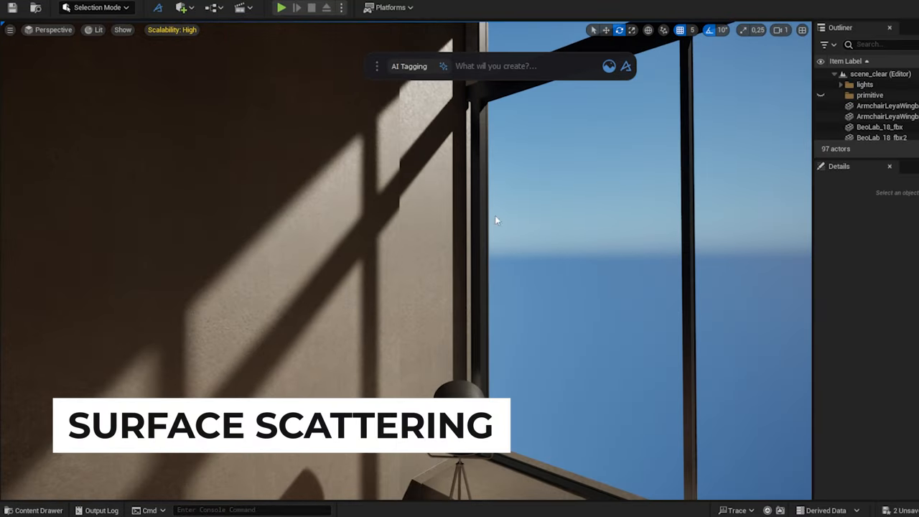
Create a plane primitive, then rotate and scale it against the wall beside the window.
text(plane)
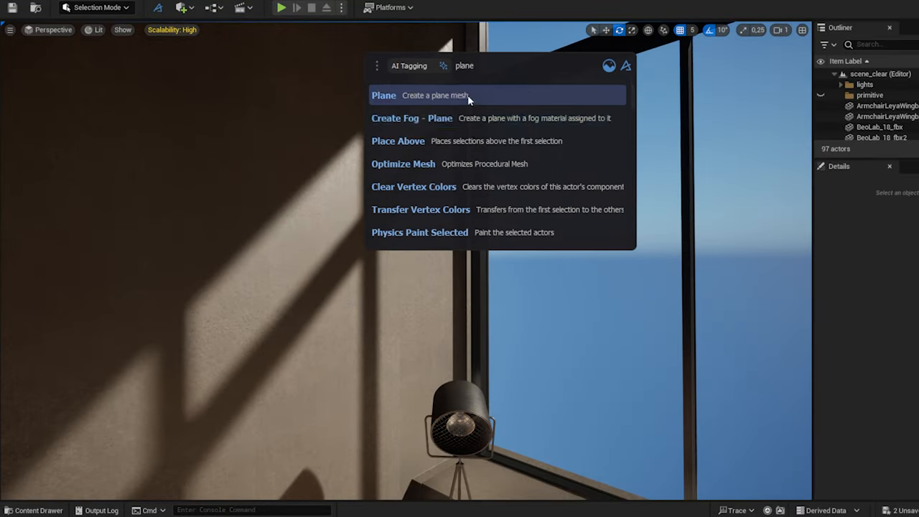
click(383, 95)
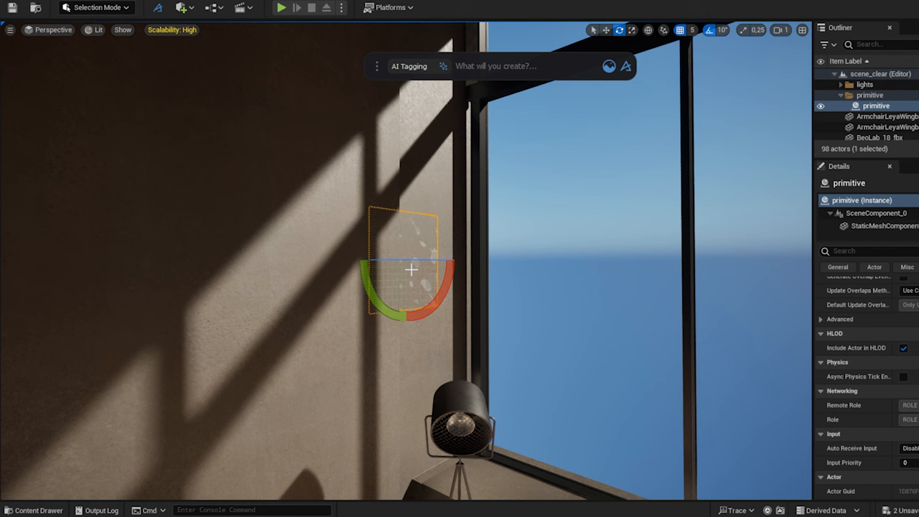
click(609, 31)
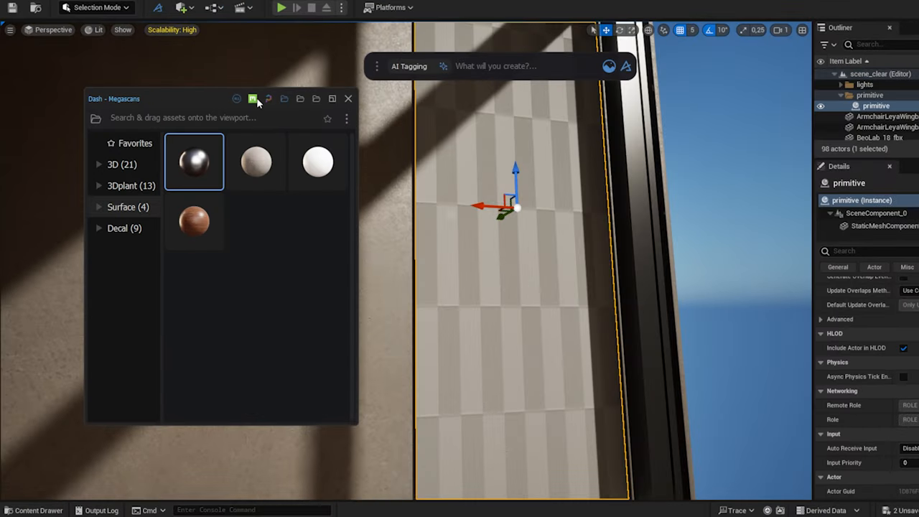
Apply a Megascans grass surface to the plane and scatter Boston Fern and Common Sage.
click(131, 185)
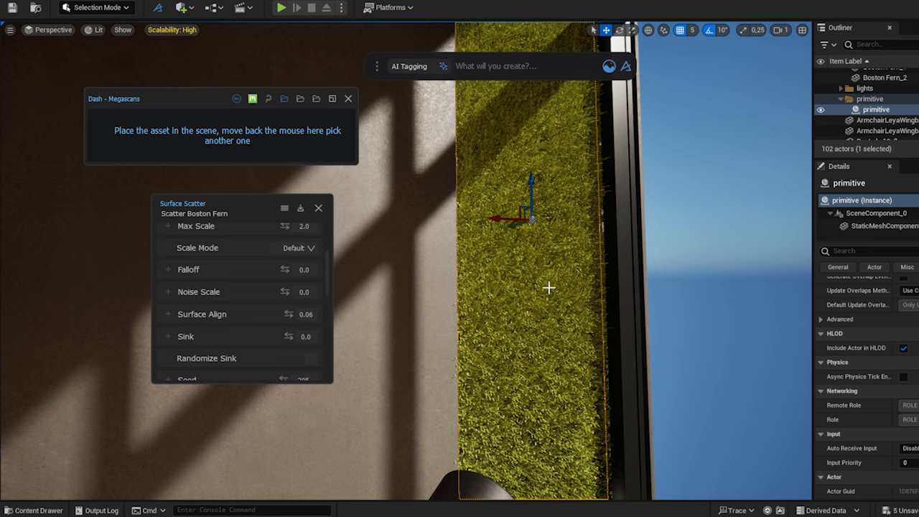
mouse_move(319, 208)
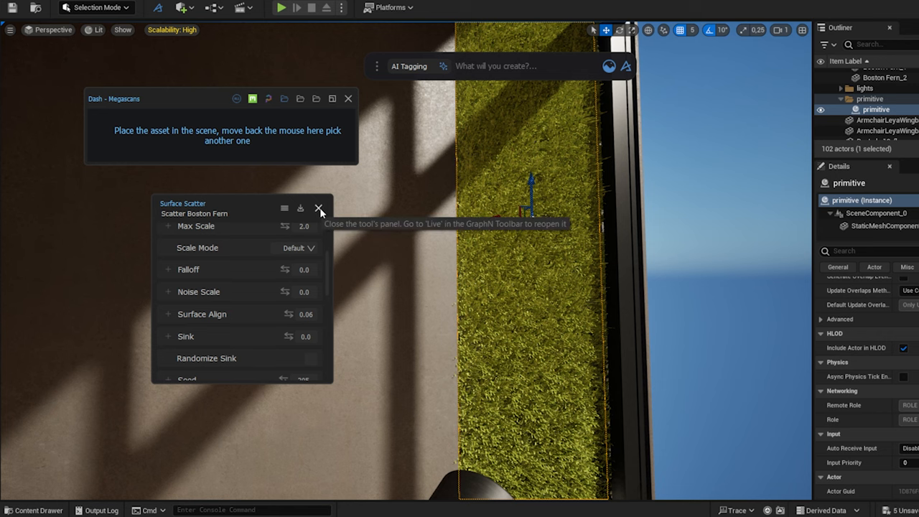
click(321, 208)
text(sage)
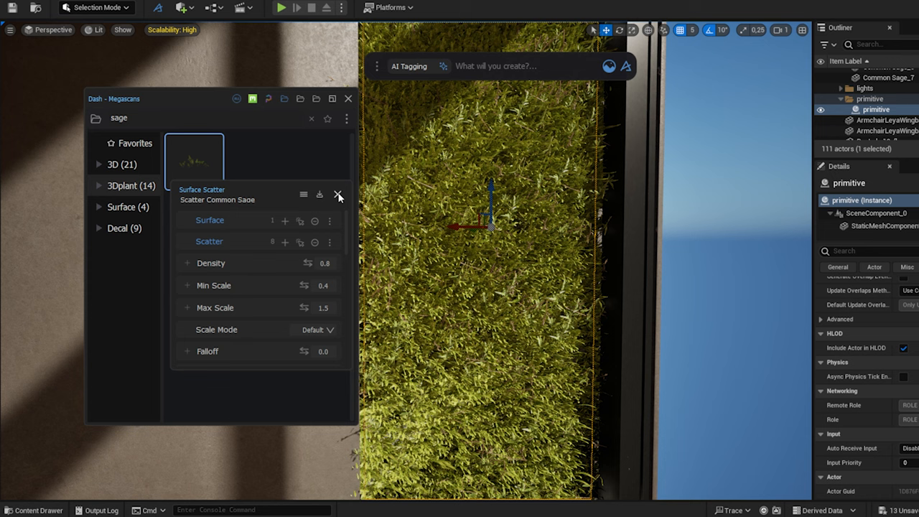
click(338, 194)
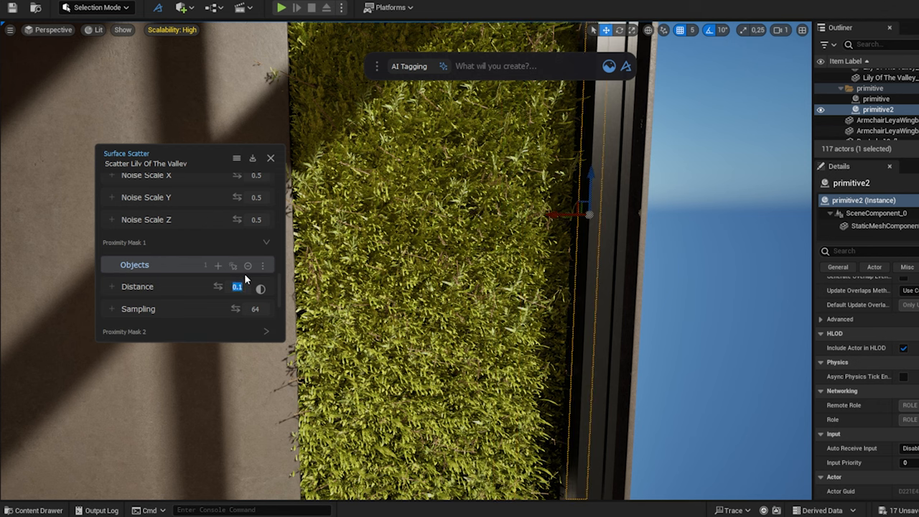
Scatter Small Concrete Planters on the selected ledge plane, adjusting density and scale.
text(1.0)
click(879, 45)
text(pri)
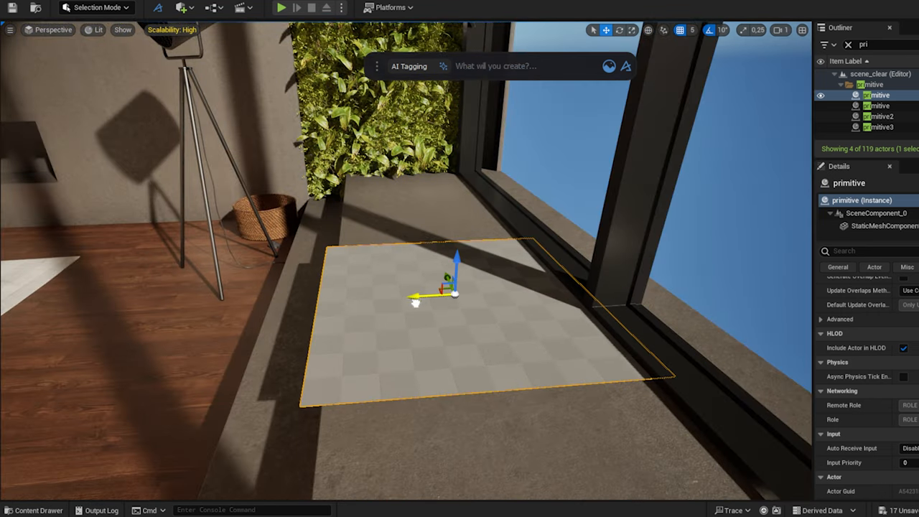
click(626, 30)
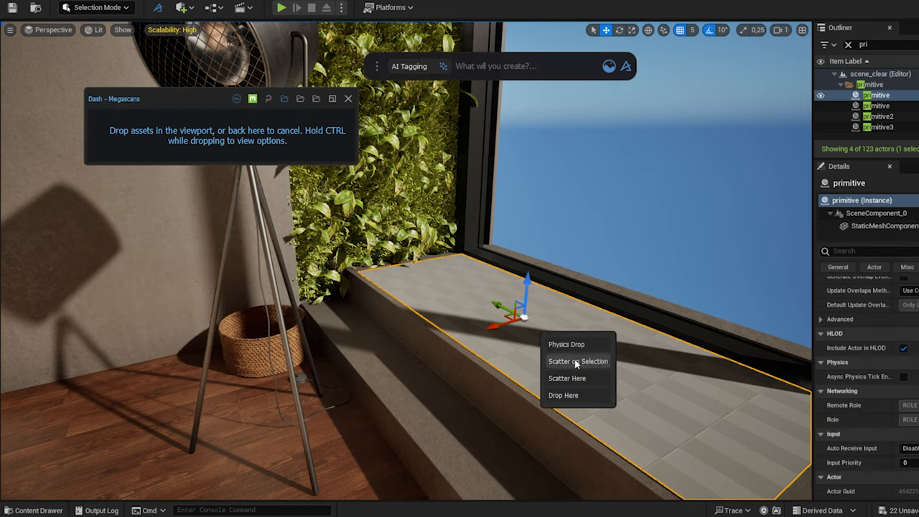
click(578, 361)
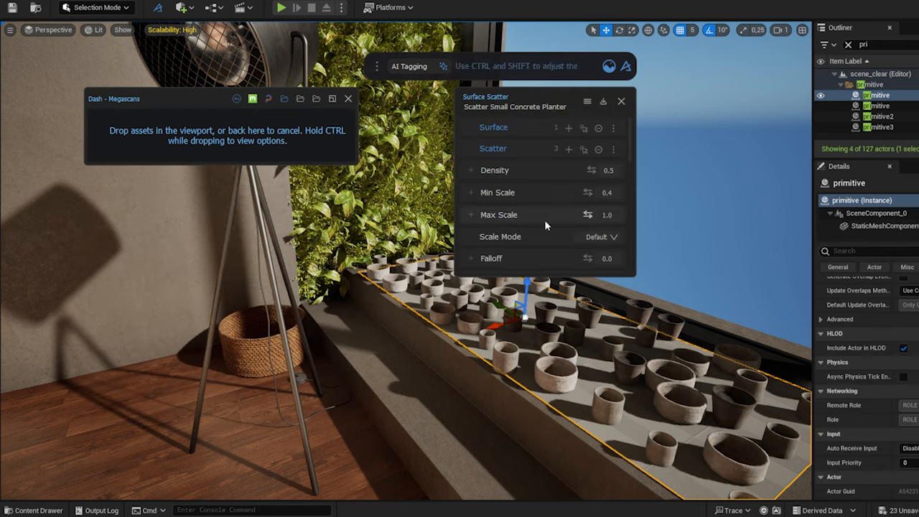
click(607, 214)
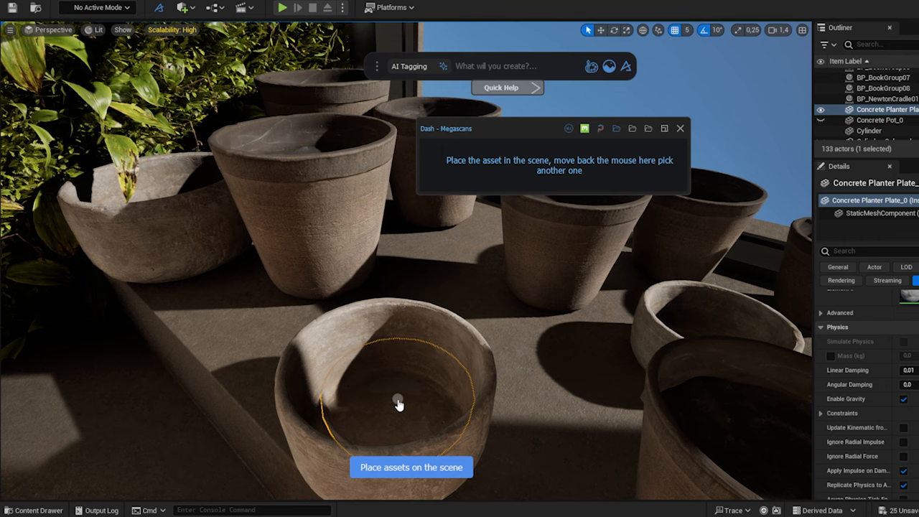
Physics-drop the planter plate and fill the pots with Megascans vegetation.
click(395, 403)
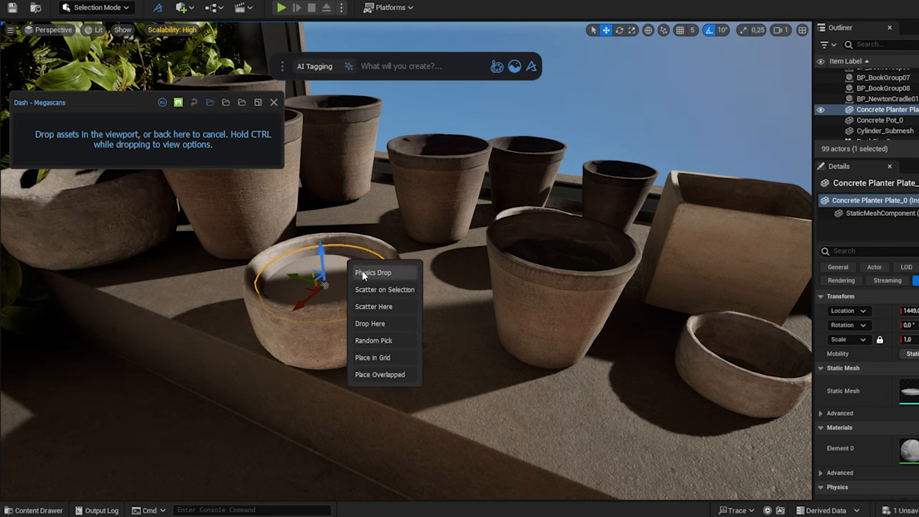
click(373, 273)
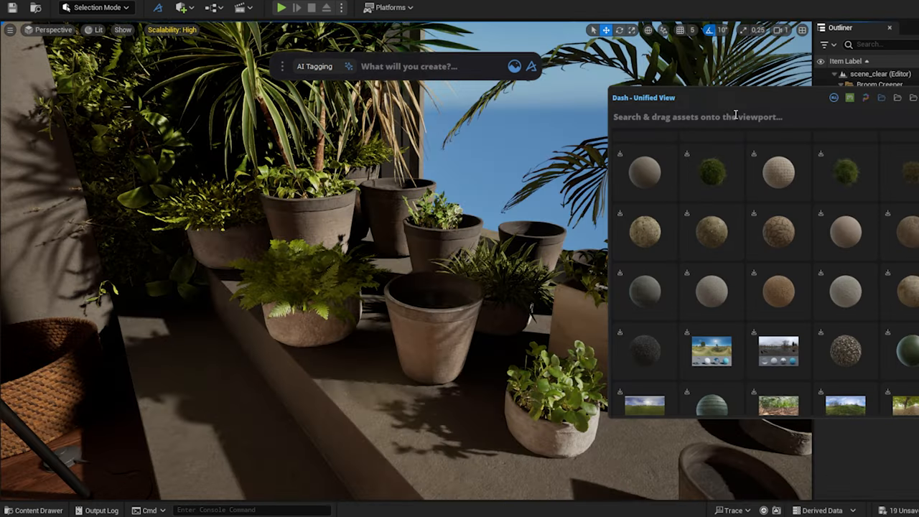
text(vegetation)
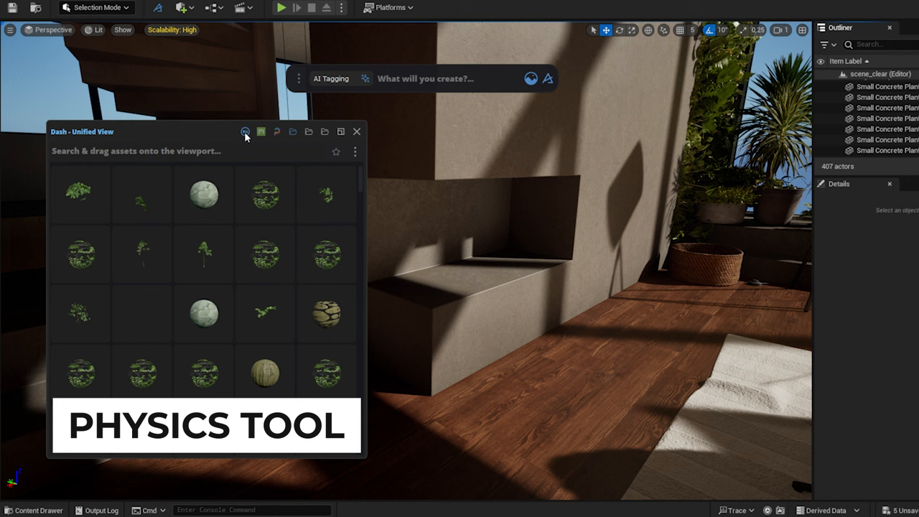
Place burnt wood logs from a Megascans 'firewood' search into the fireplace niche.
text(firewood)
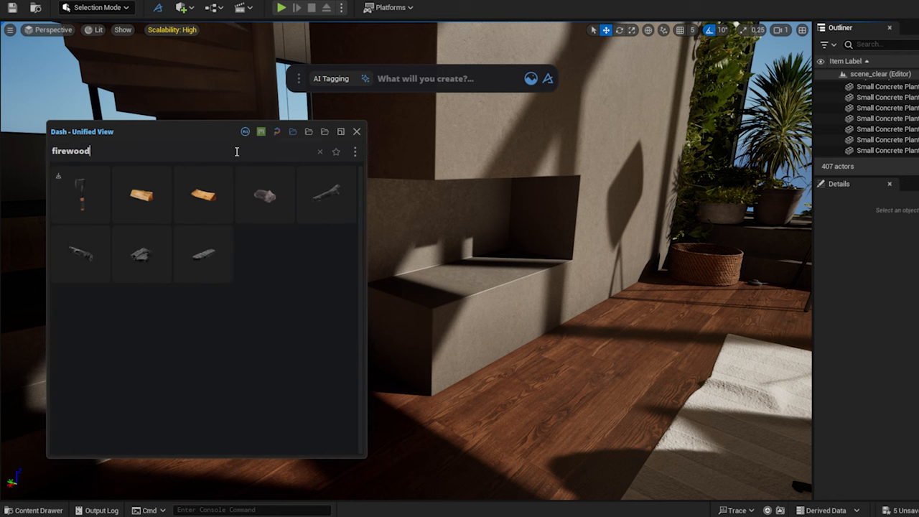
mouse_move(328, 205)
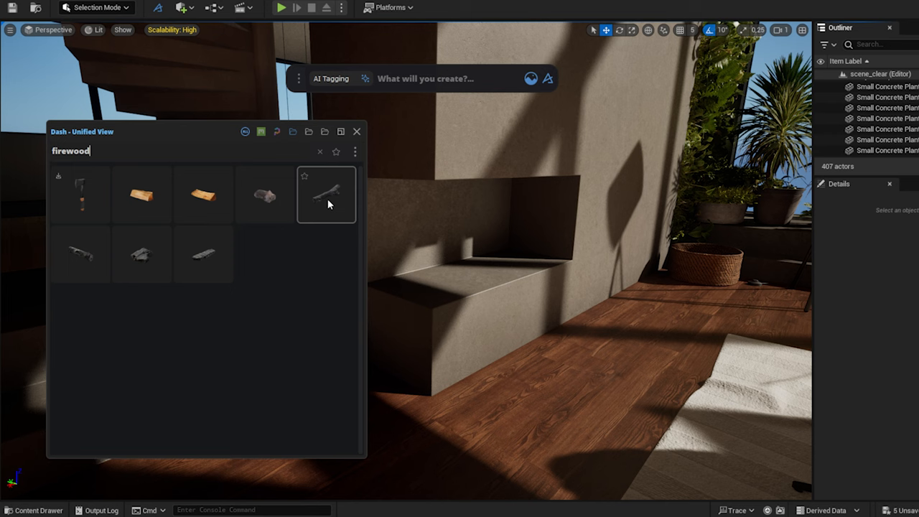
click(327, 196)
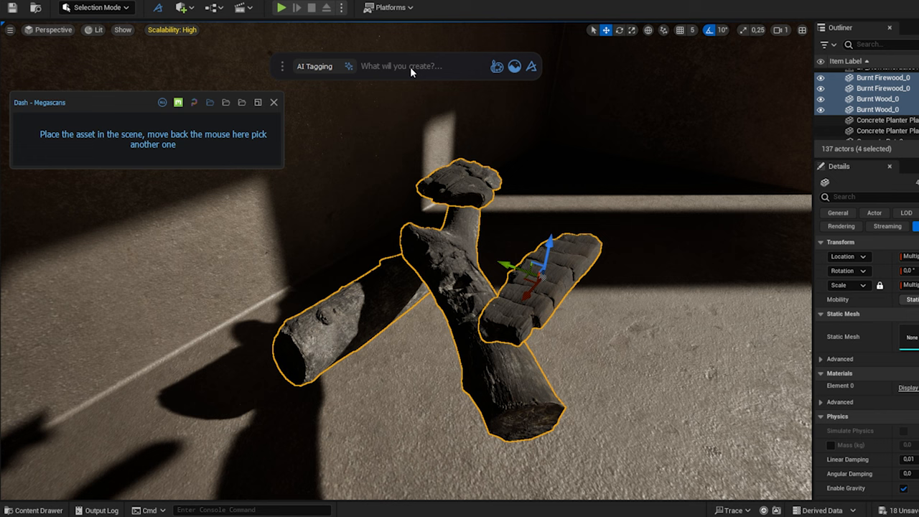
Simulate physics and duplicate burnt logs so they pile up in the fireplace niche.
text(PHYS)
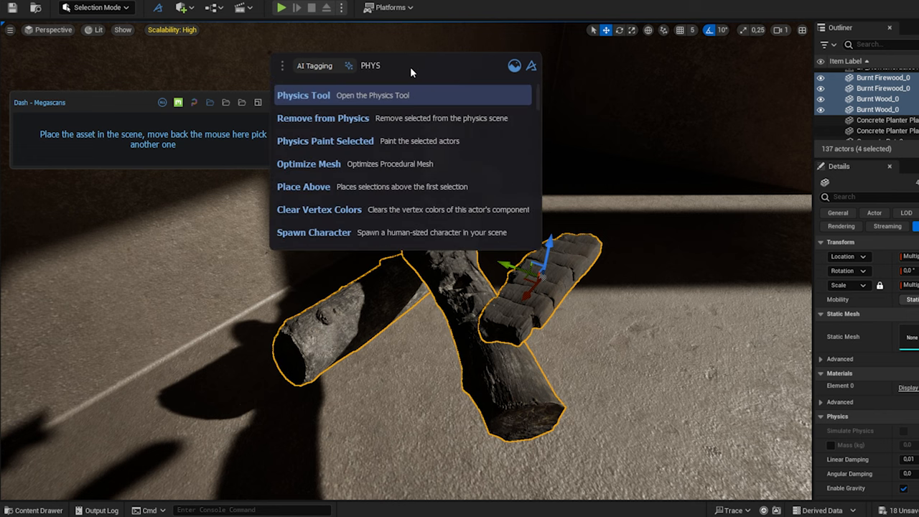
click(304, 94)
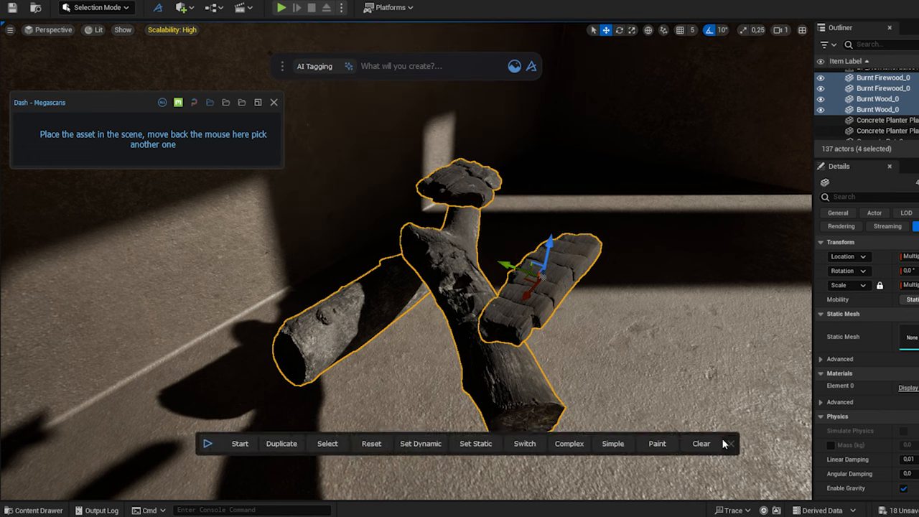
mouse_move(373, 472)
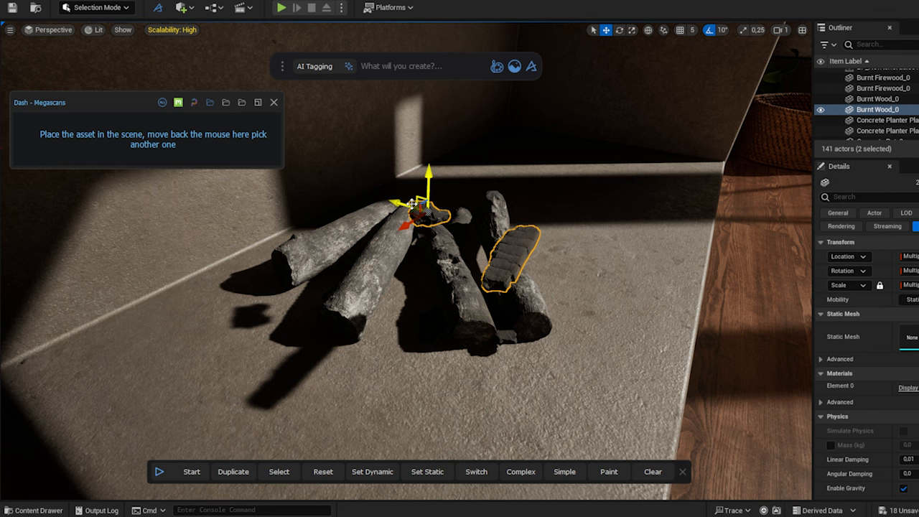
click(232, 472)
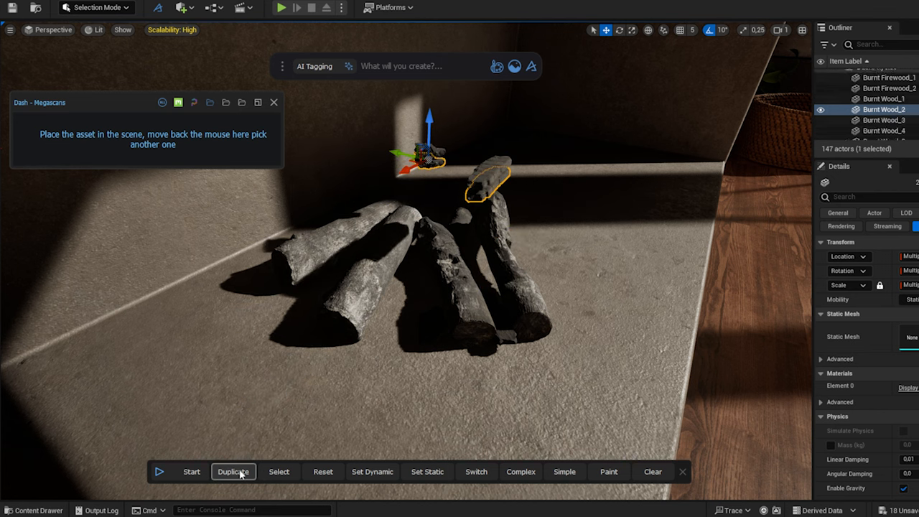
click(232, 472)
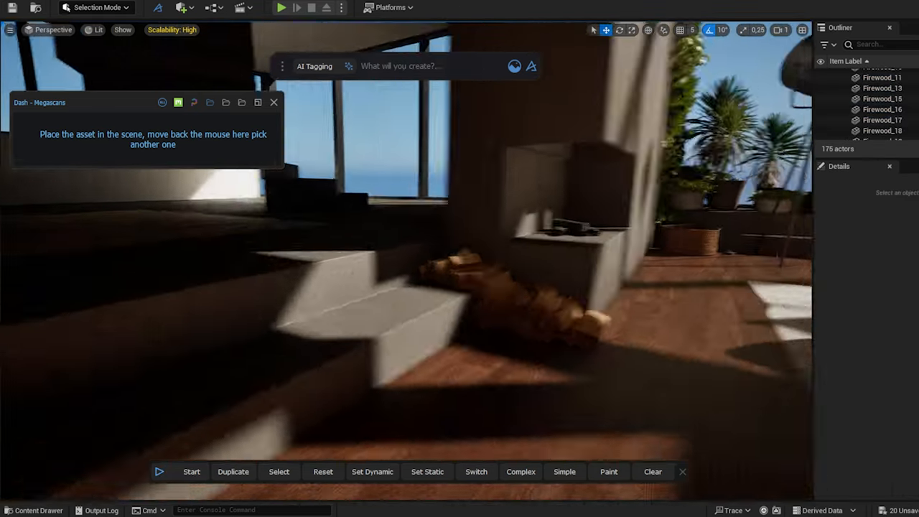
click(279, 472)
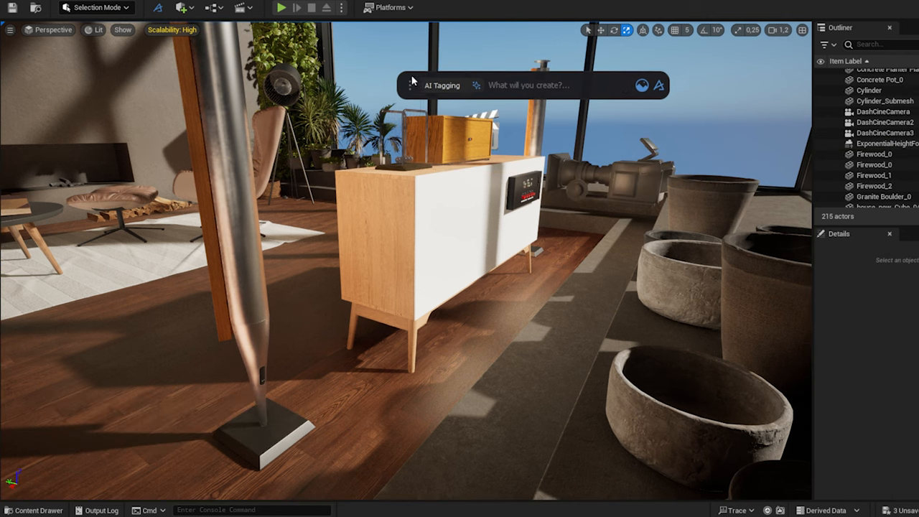
Start the Curve Tool with 'curve' to draw a spline from lamp base to cabinet.
text(curve)
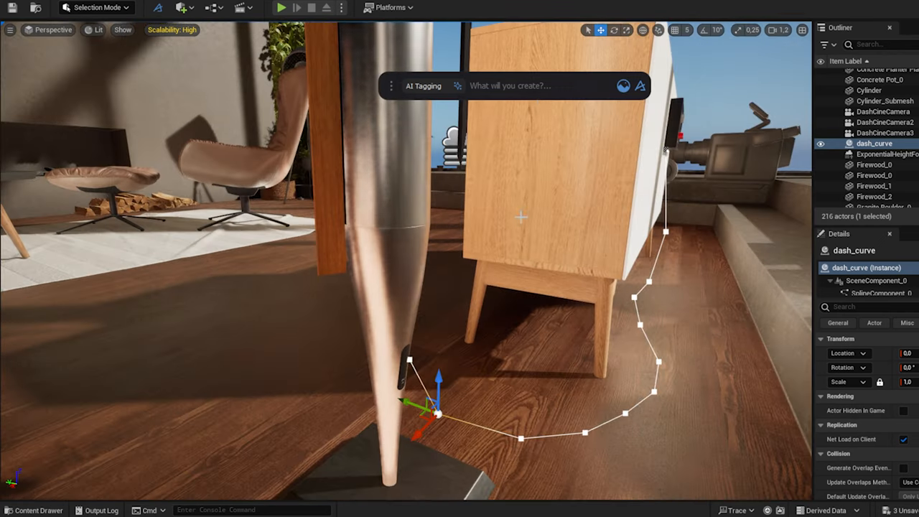
Turn the floor curve into a Quick Pipe cable, entering 1.0 and 0.2 for radius and smoothness.
text(pipe)
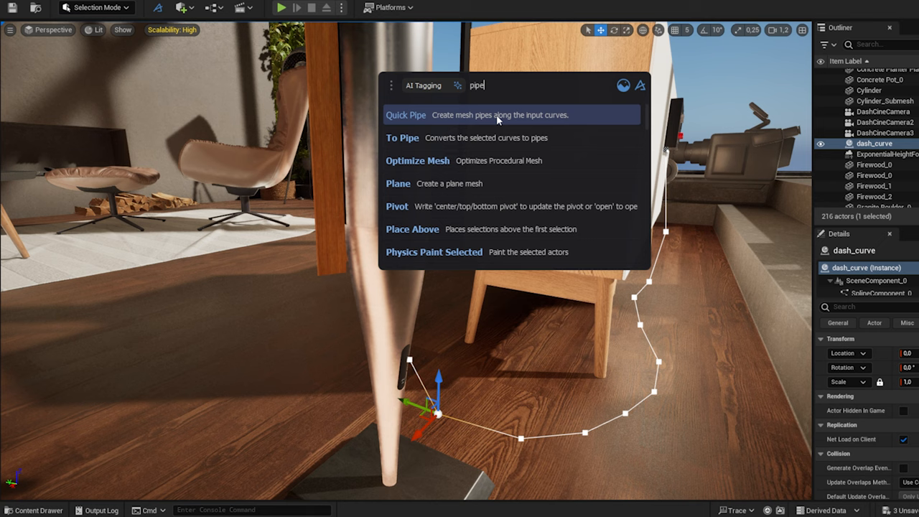
click(405, 115)
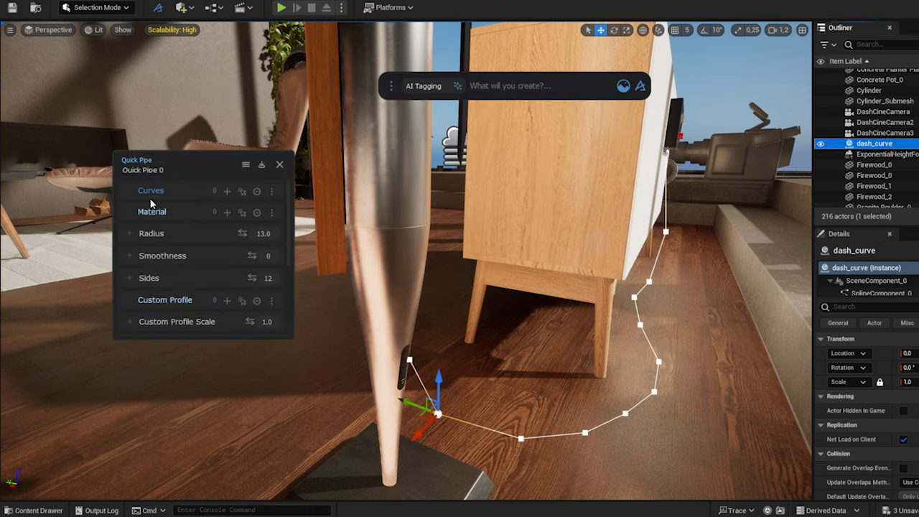
click(227, 191)
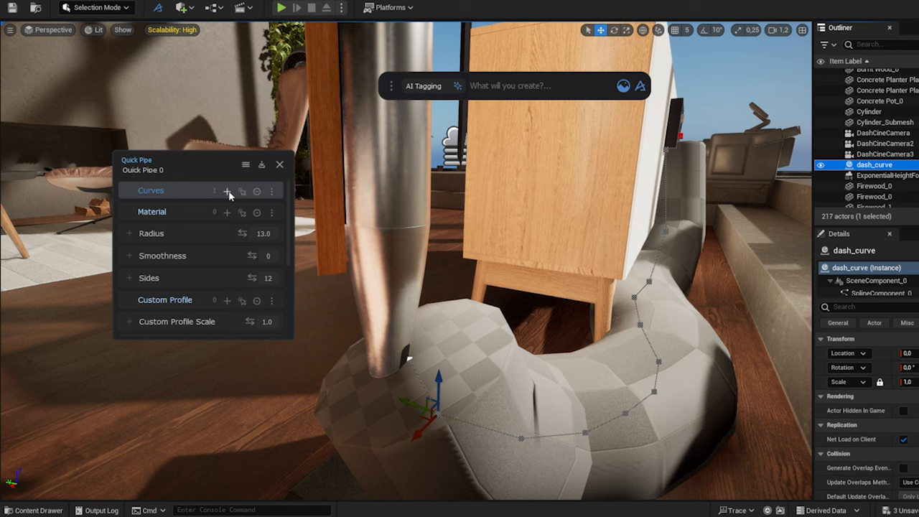
text(1.0)
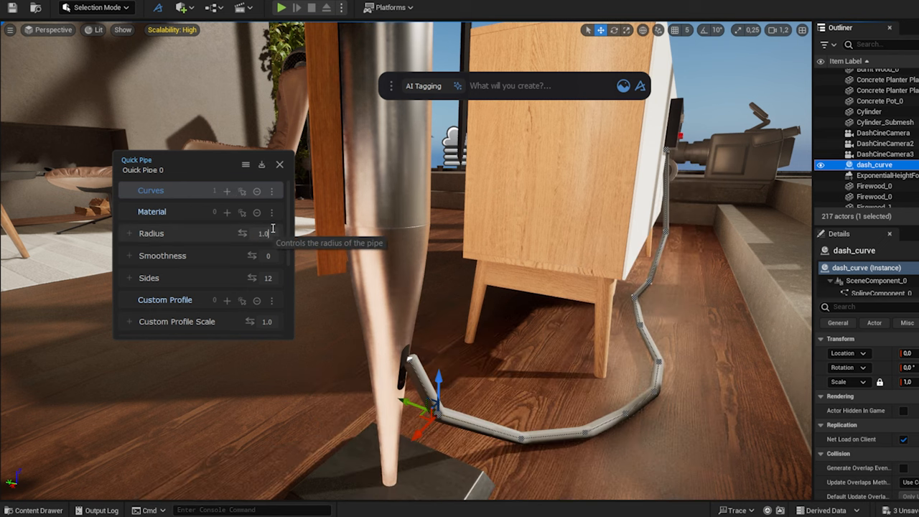
text(0.2)
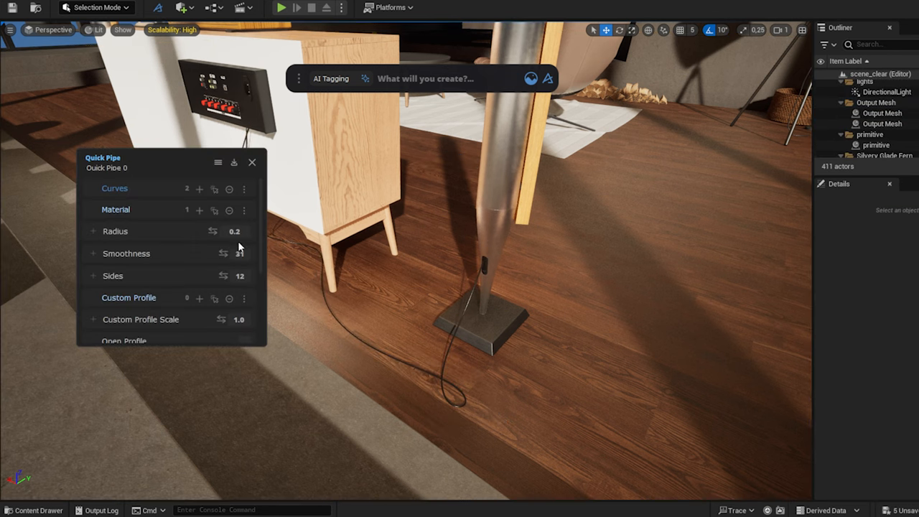
Thicken the cable slightly, finish it, and start a new curve behind the cabinet.
drag(234, 231, 245, 230)
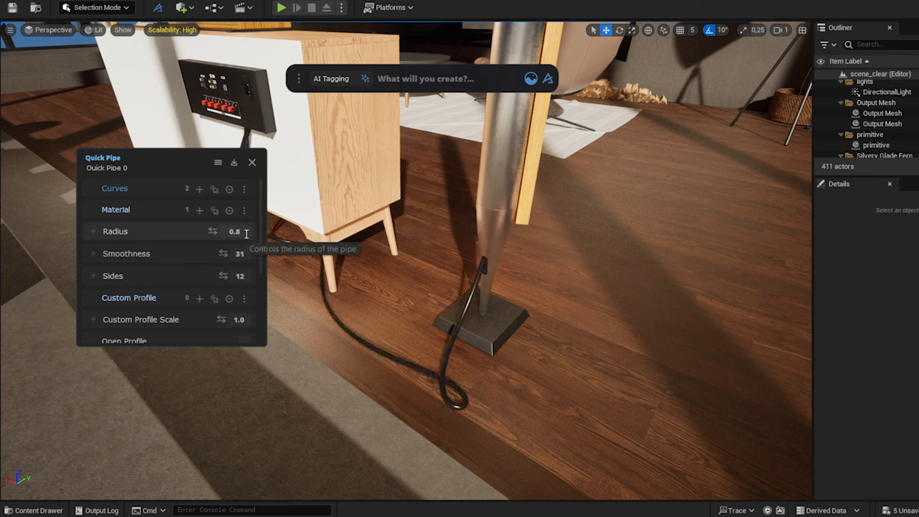
click(252, 161)
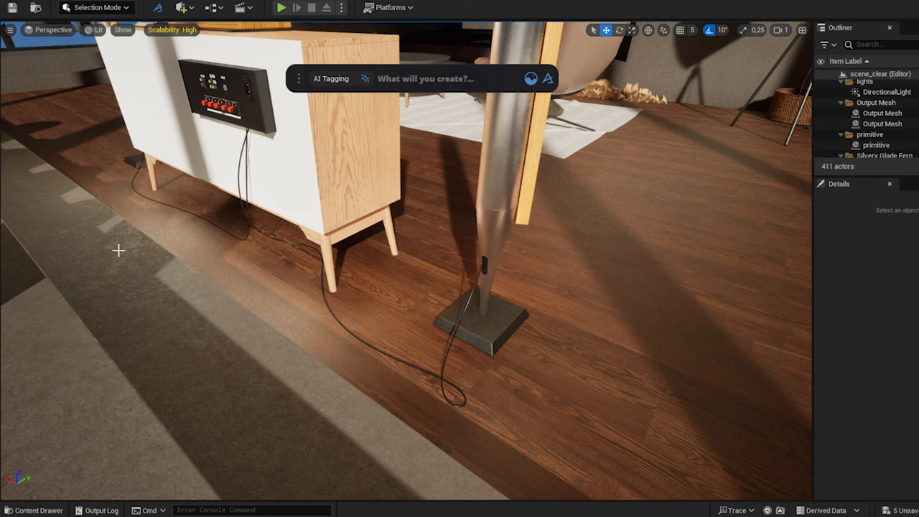
click(867, 124)
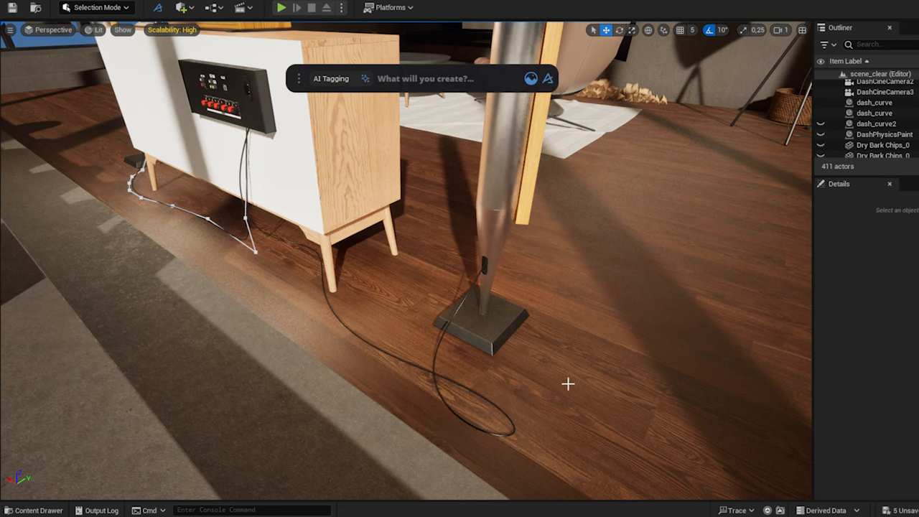
text(c)
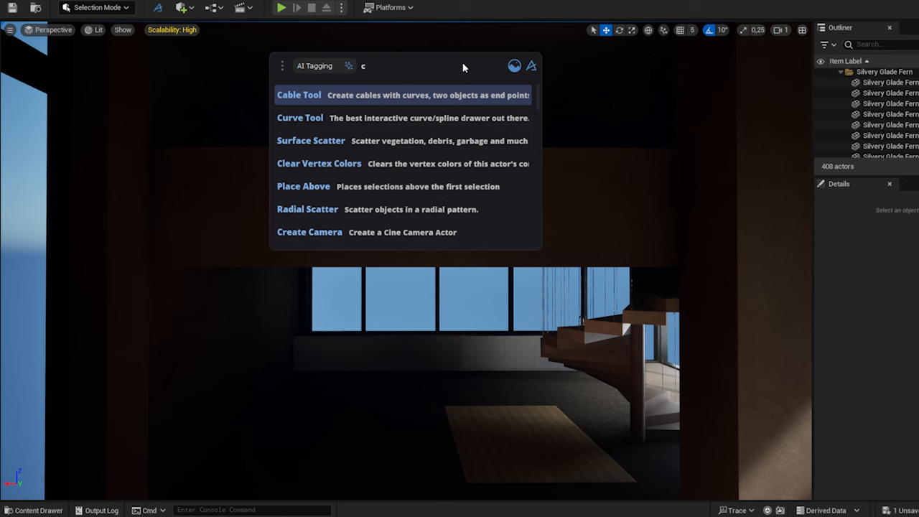
Draw a curve with Min Spacing 70 across the wall above the windows.
click(299, 117)
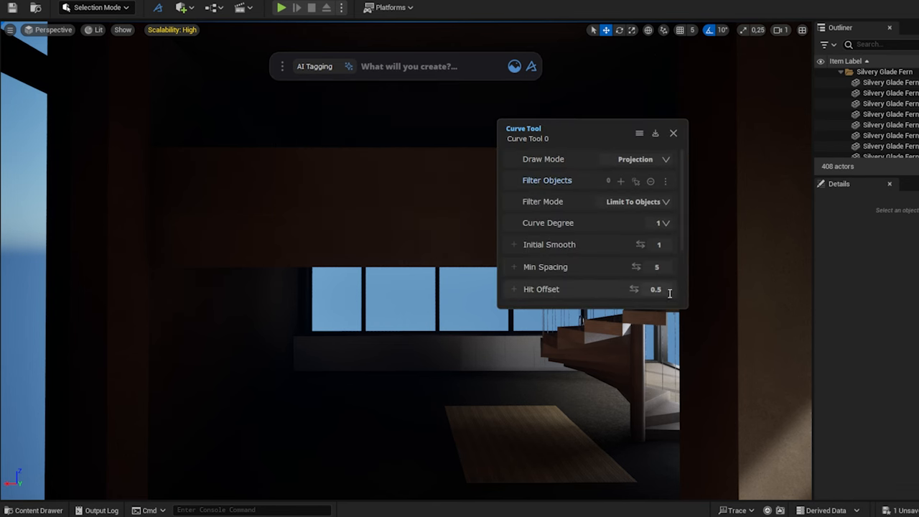
text(70)
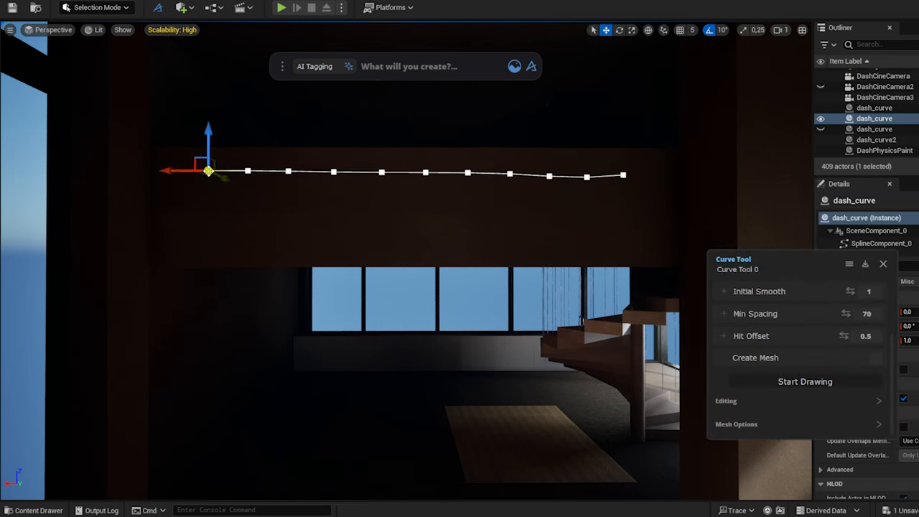
drag(209, 170, 288, 186)
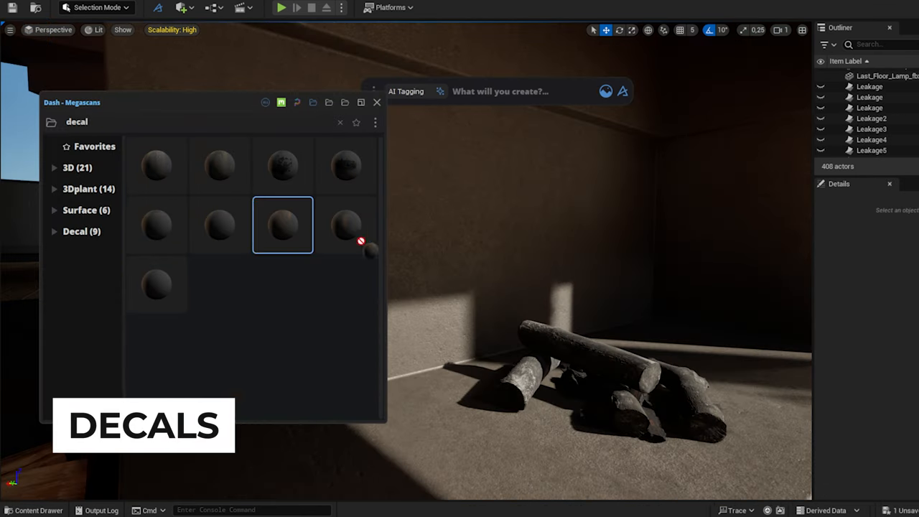
Toggle Game View, drop burnt wood logs onto the floor, and search Dash for a decal.
click(283, 225)
text(cin)
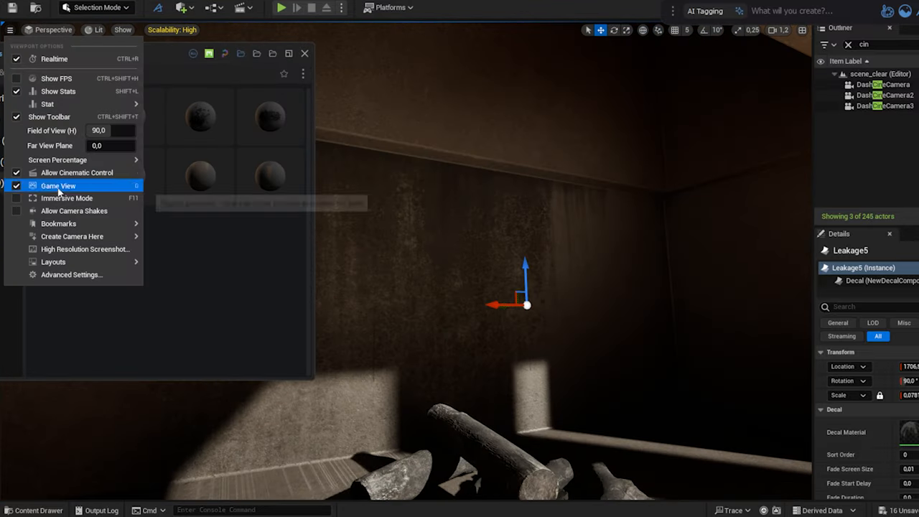
click(56, 185)
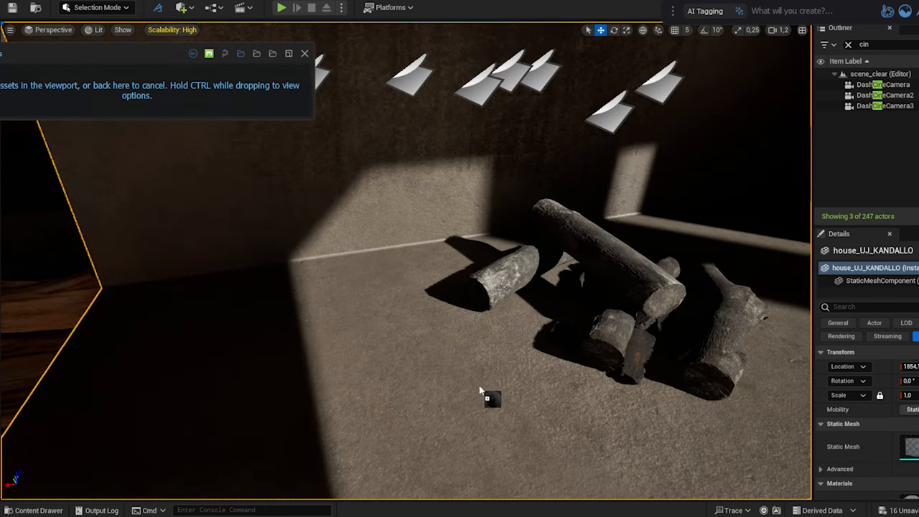
click(490, 399)
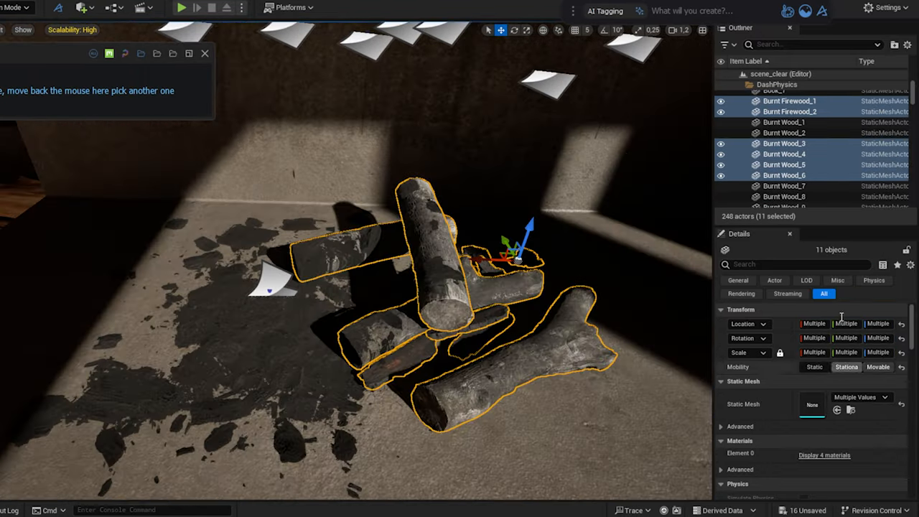
text(decal)
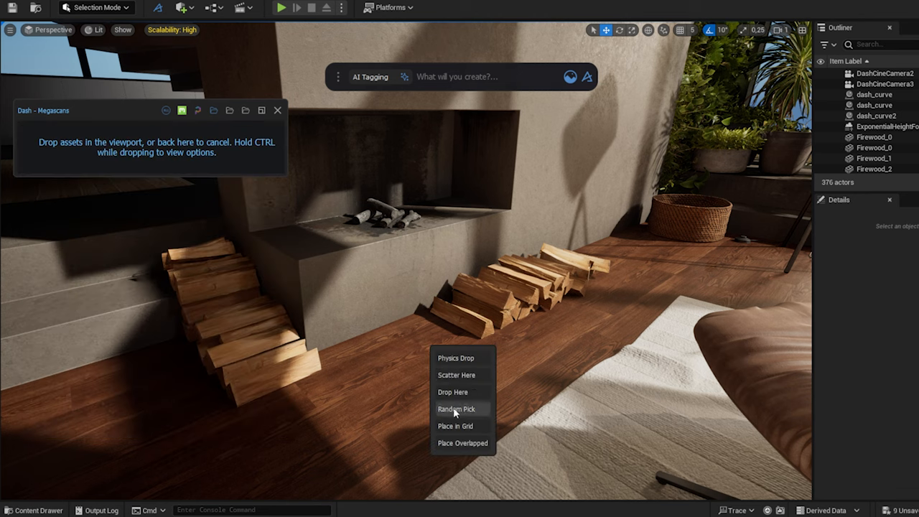
Drop randomly picked bark chips beside the firewood and filter Details for 'phy'.
click(457, 408)
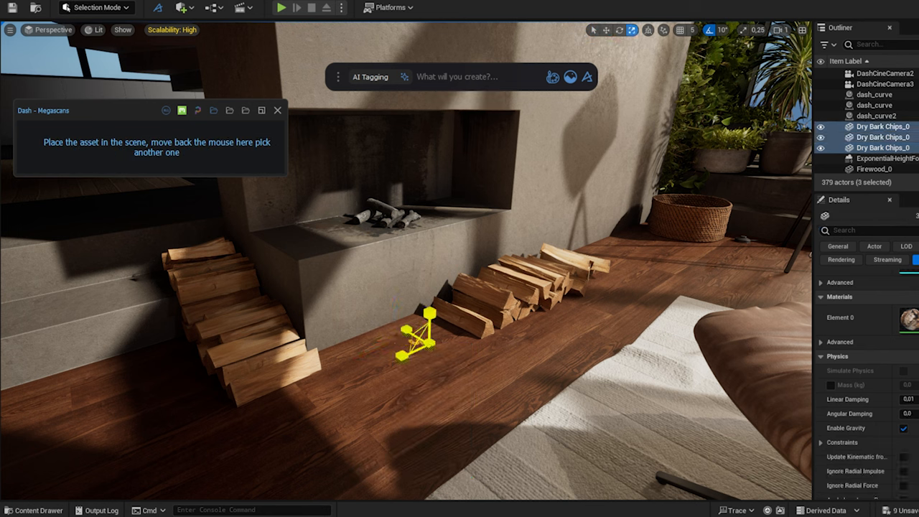
text(phy)
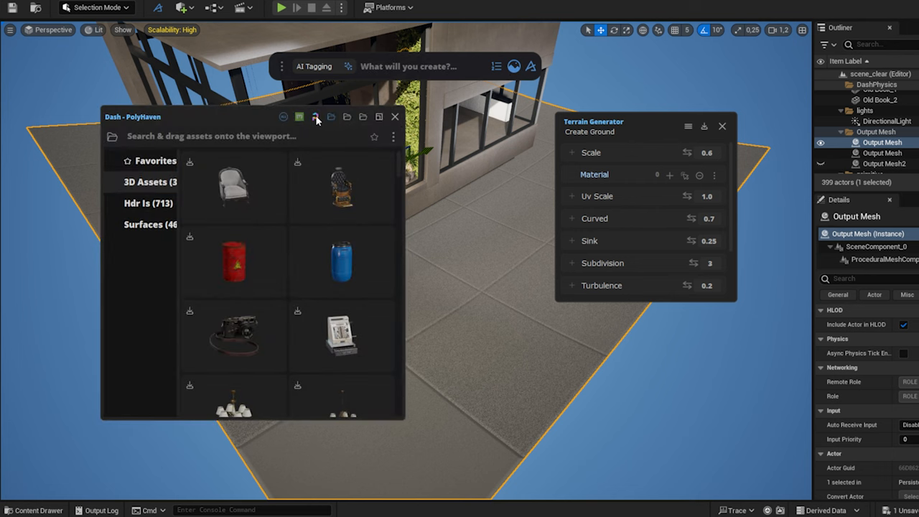
Choose a muddy, grassy PolyHaven surface material for the generated ground.
click(143, 224)
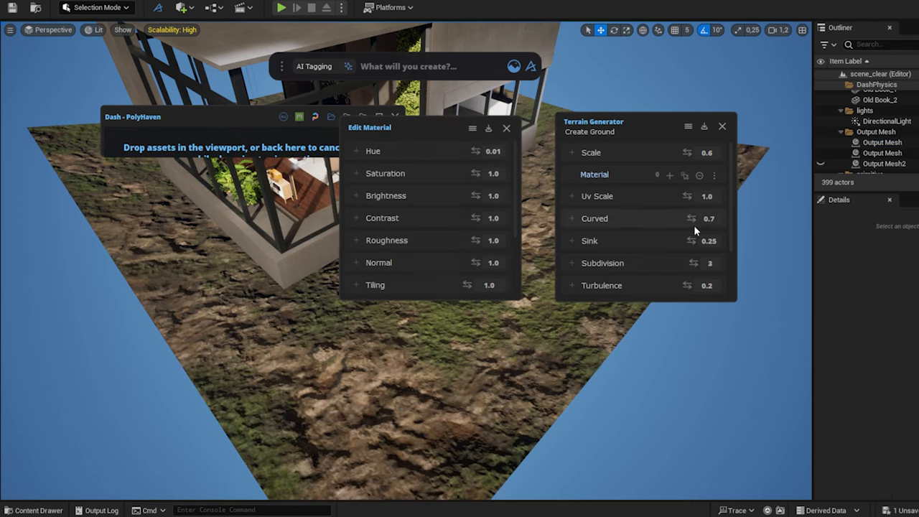
scroll(down, 3)
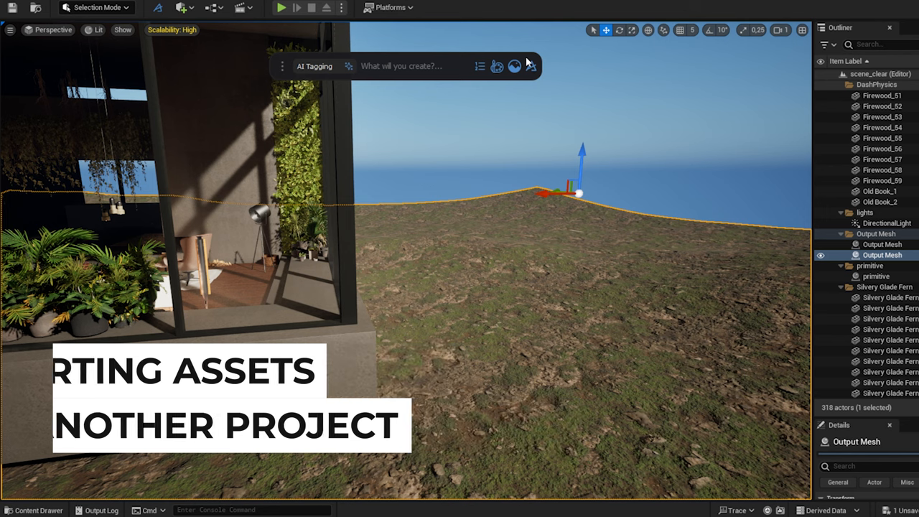
Switch to the Hornbeam_forest library's Content and drop a forest asset onto the terrain.
click(515, 65)
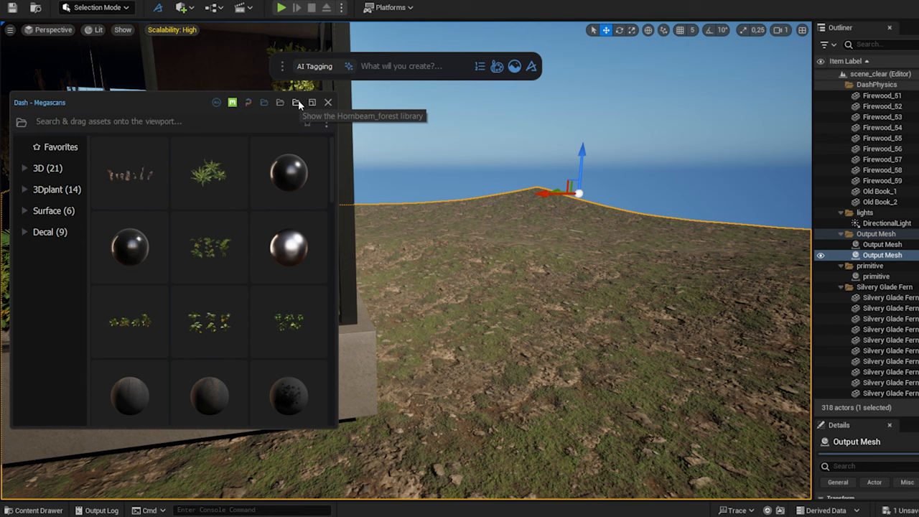
click(296, 102)
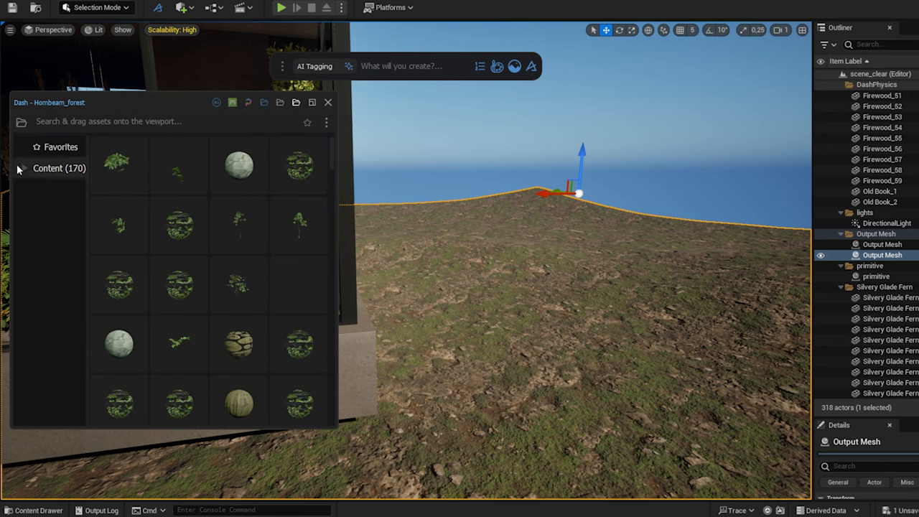
click(21, 168)
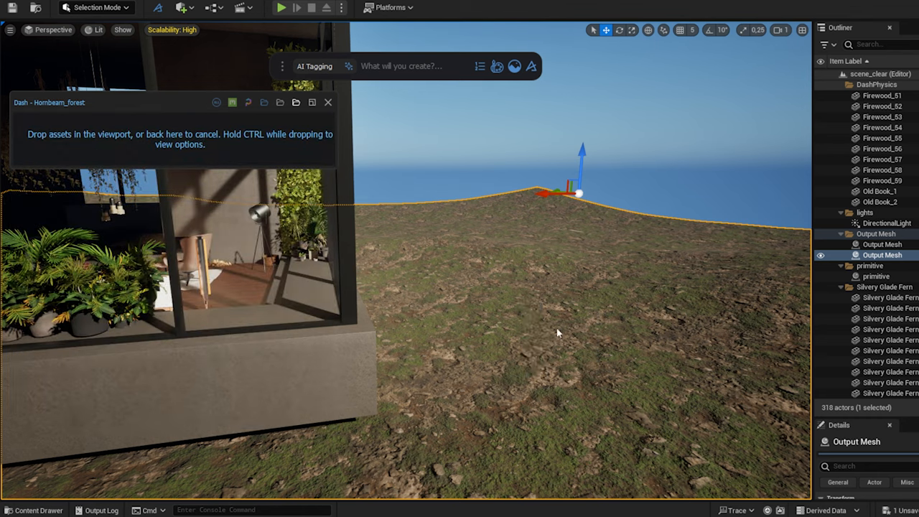
click(561, 335)
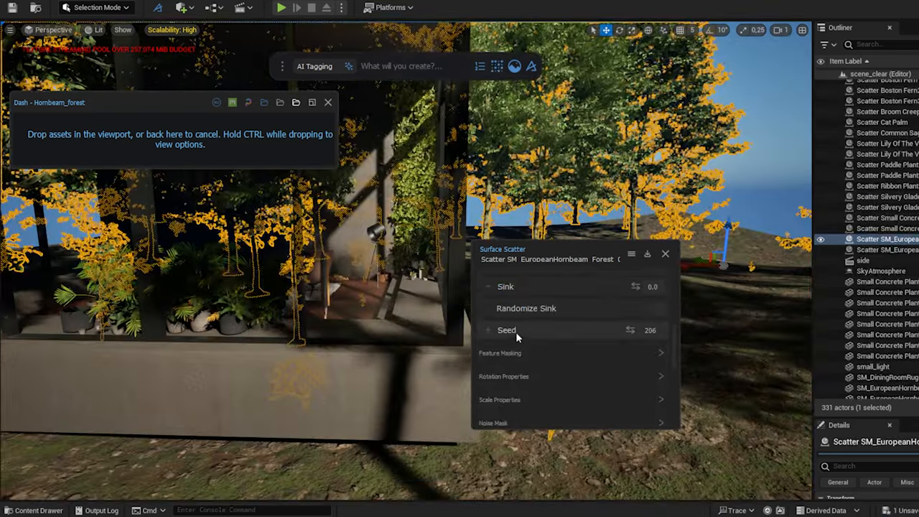
Scroll through the Surface Scatter settings such as Seed for the hornbeam forest.
scroll(down, 3)
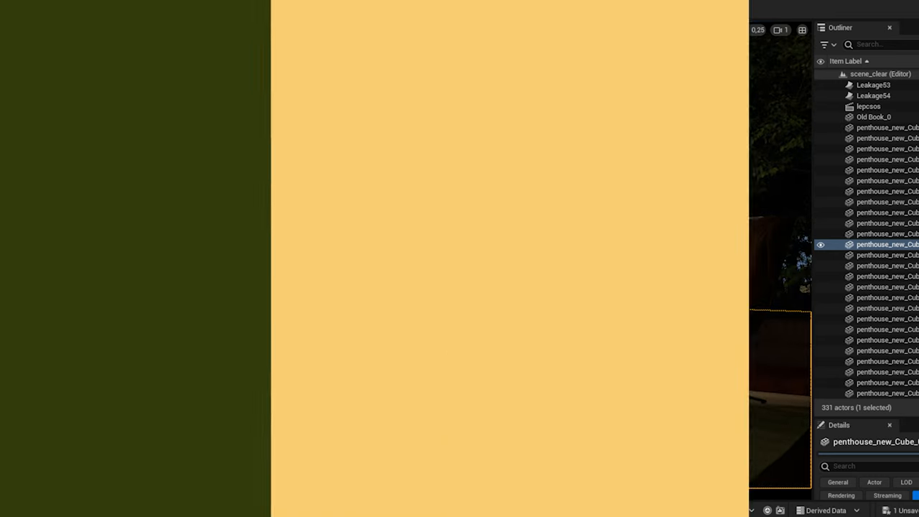
Open the Place Actors menu inside the penthouse and show the light types.
click(183, 8)
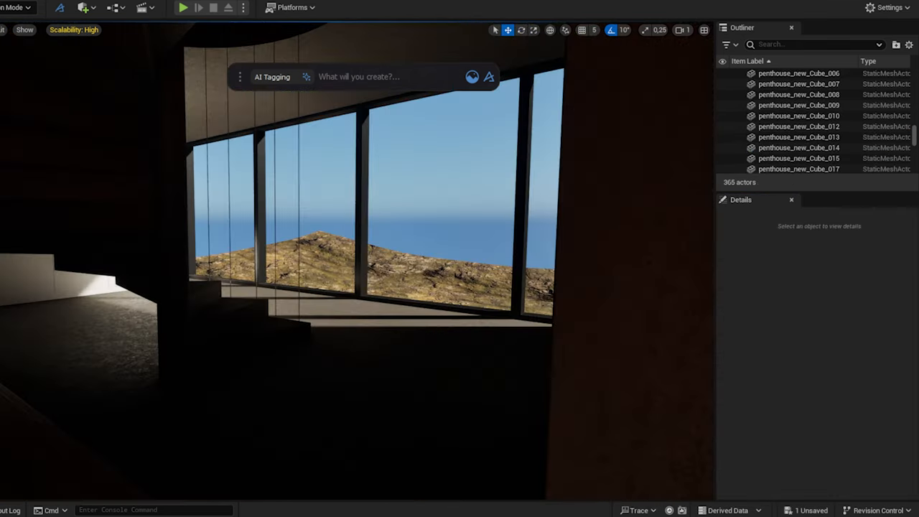
click(83, 9)
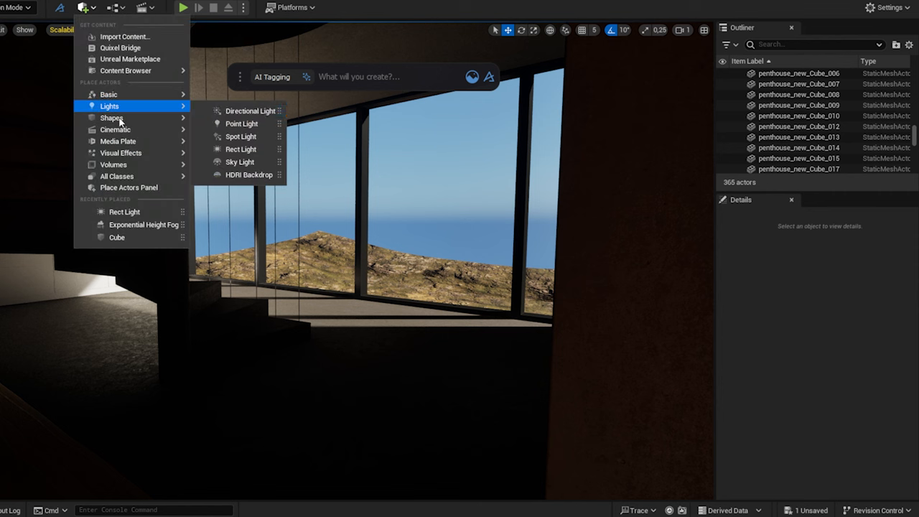
click(240, 148)
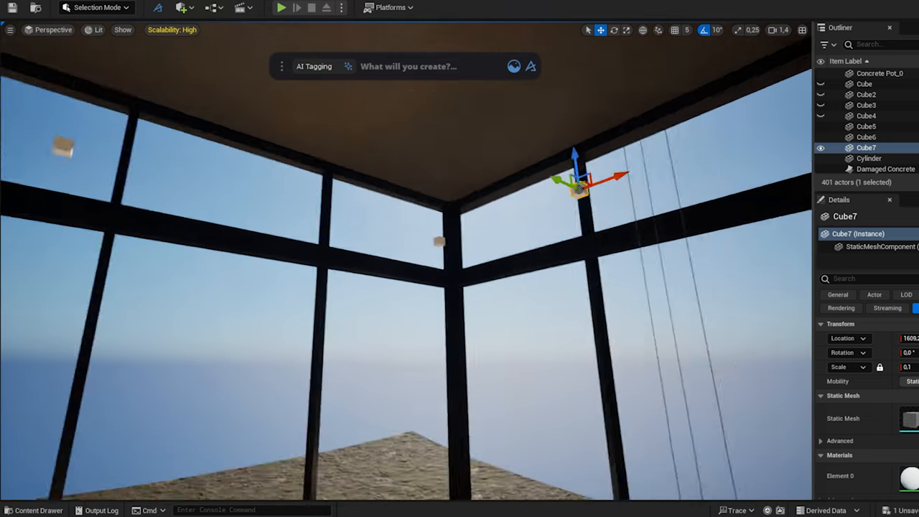
Move a cube to the upper window corner and select the corner cubes for the cable.
drag(574, 179, 715, 129)
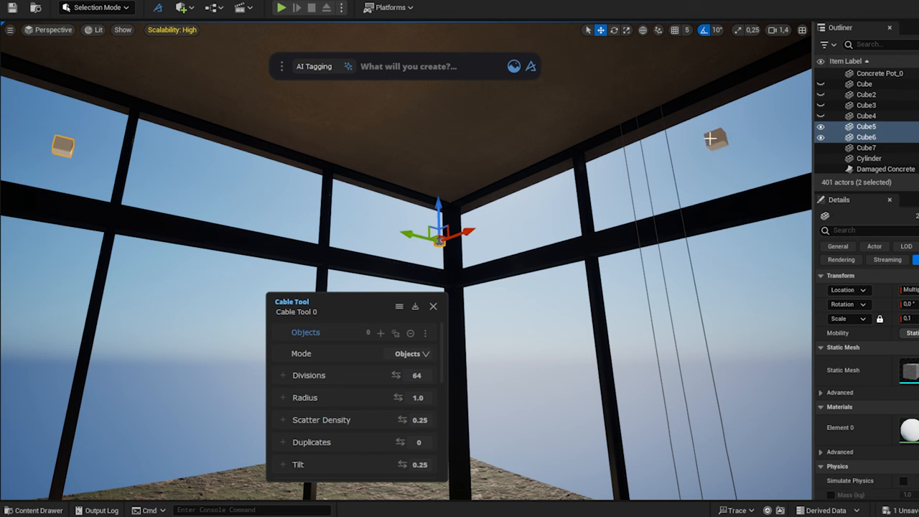
click(380, 333)
text(4)
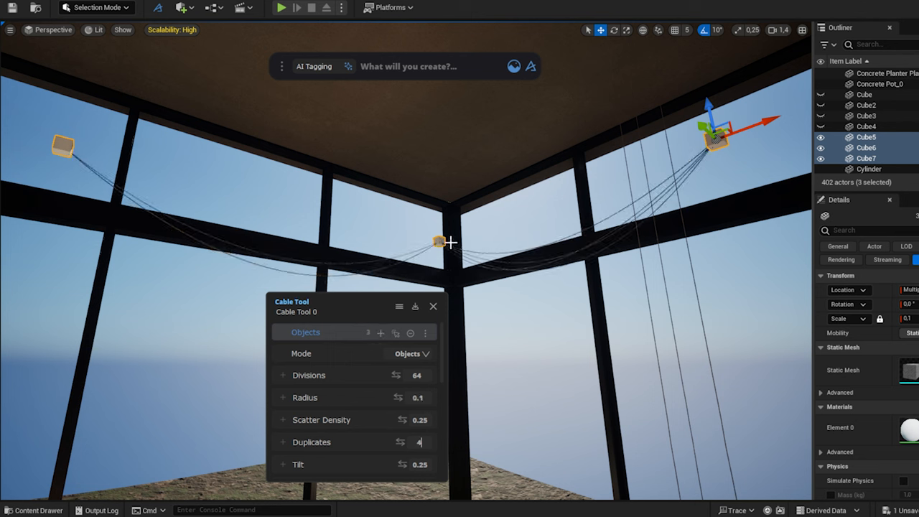
scroll(down, 3)
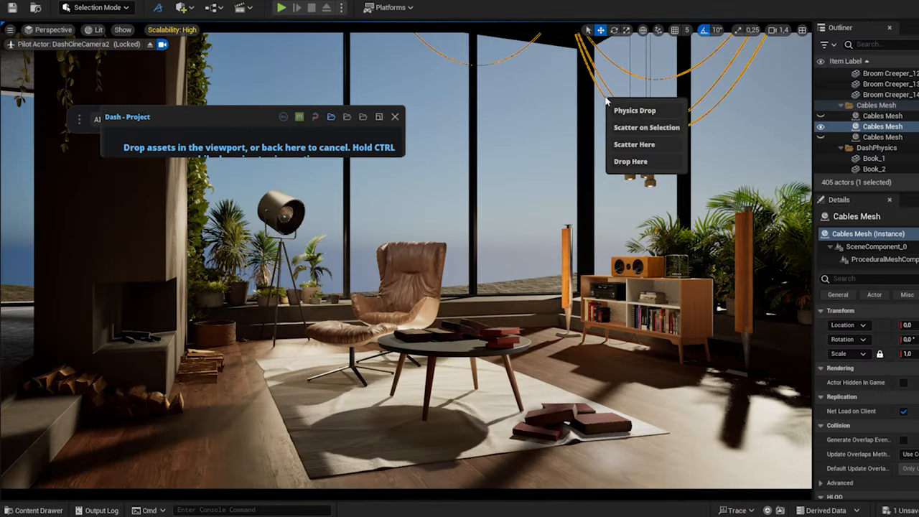
Scatter small_light bulbs along the selected cables with a 0.4 cable radius.
click(645, 127)
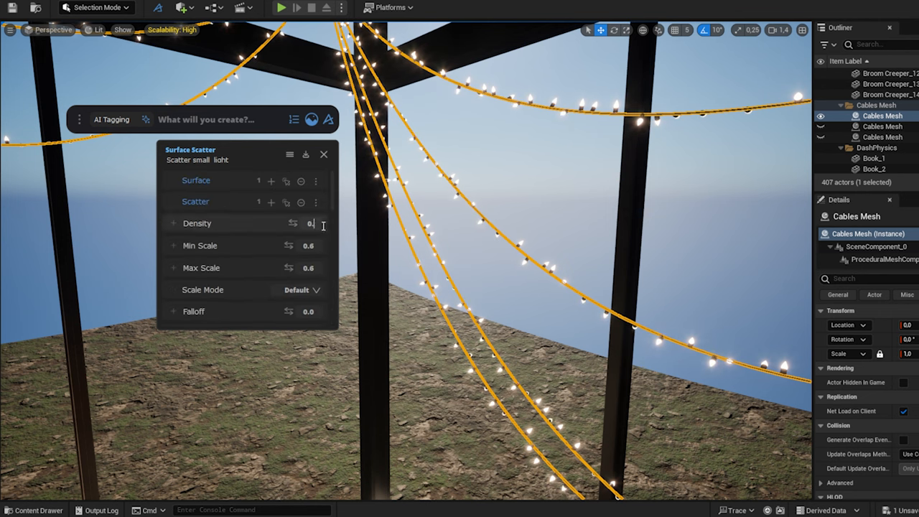
scroll(down, 3)
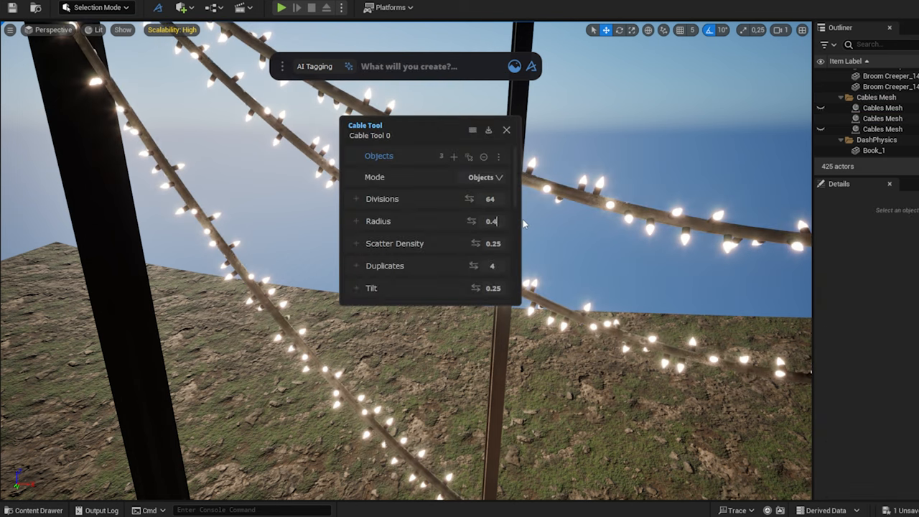
click(506, 130)
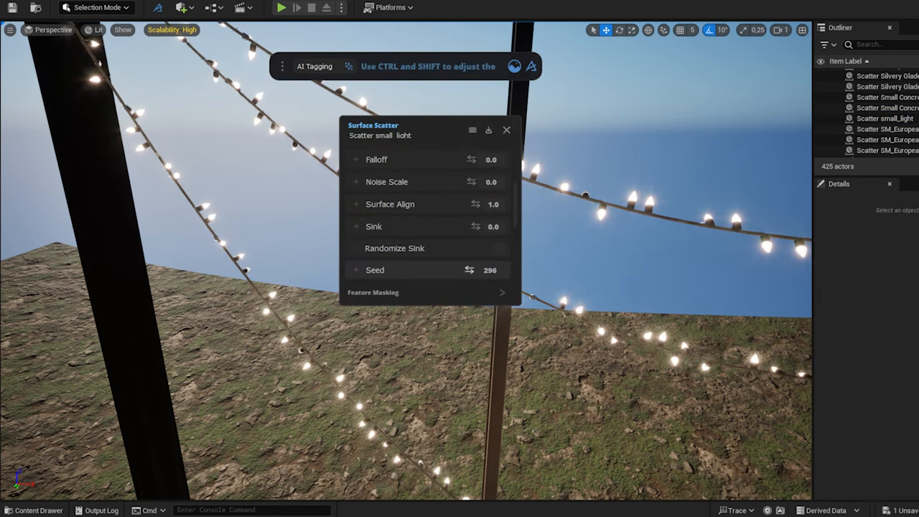
mouse_move(505, 130)
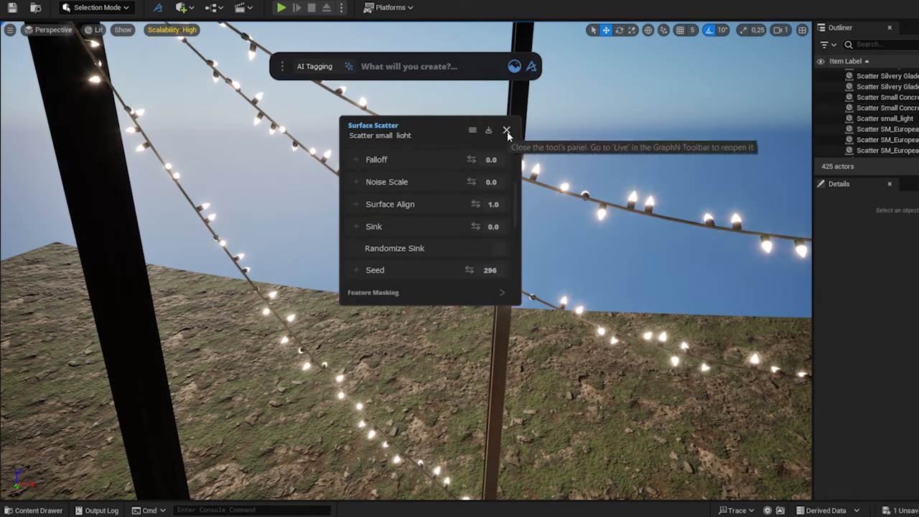
click(505, 130)
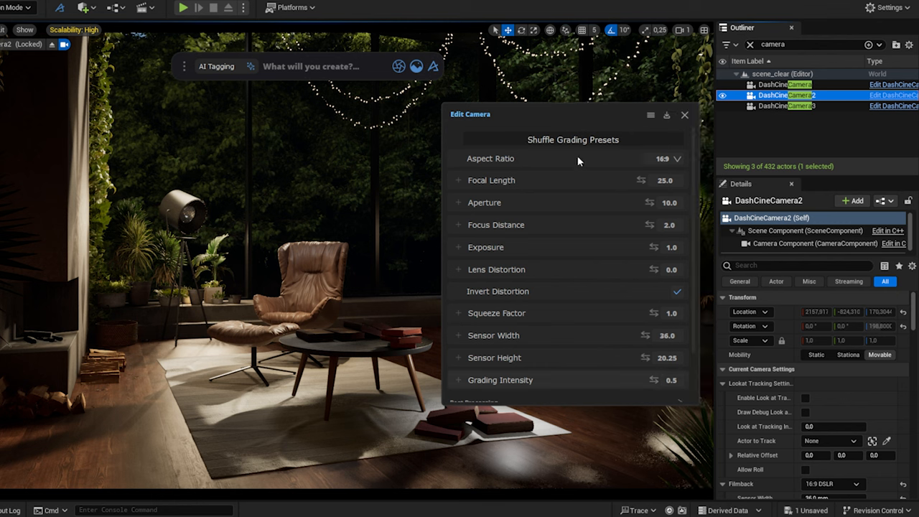
mouse_move(694, 196)
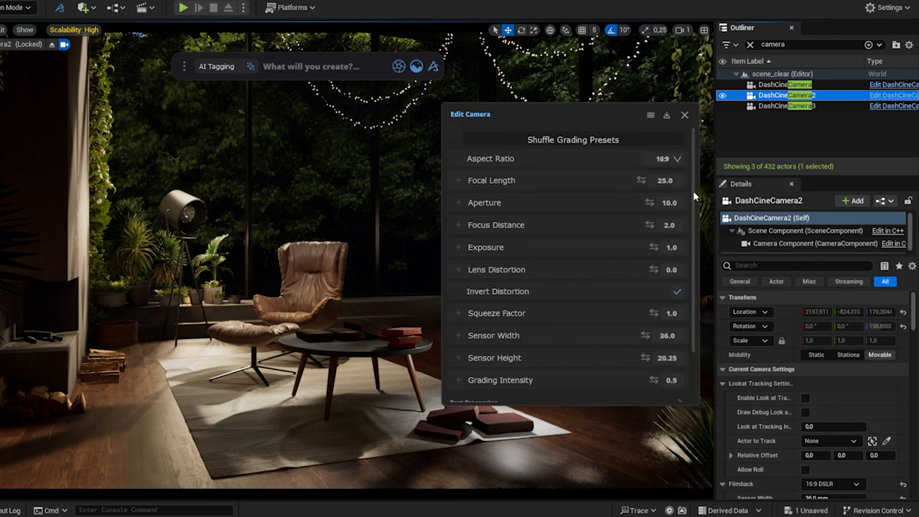
scroll(down, 3)
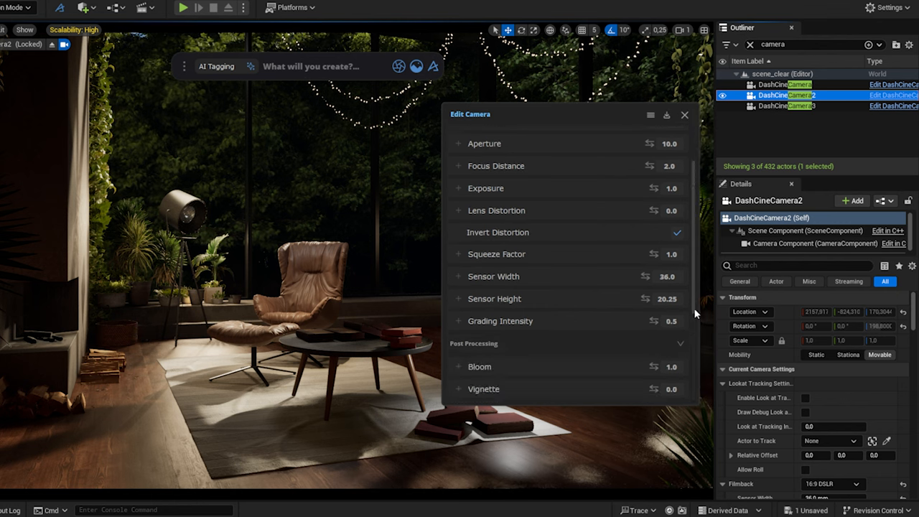
scroll(down, 3)
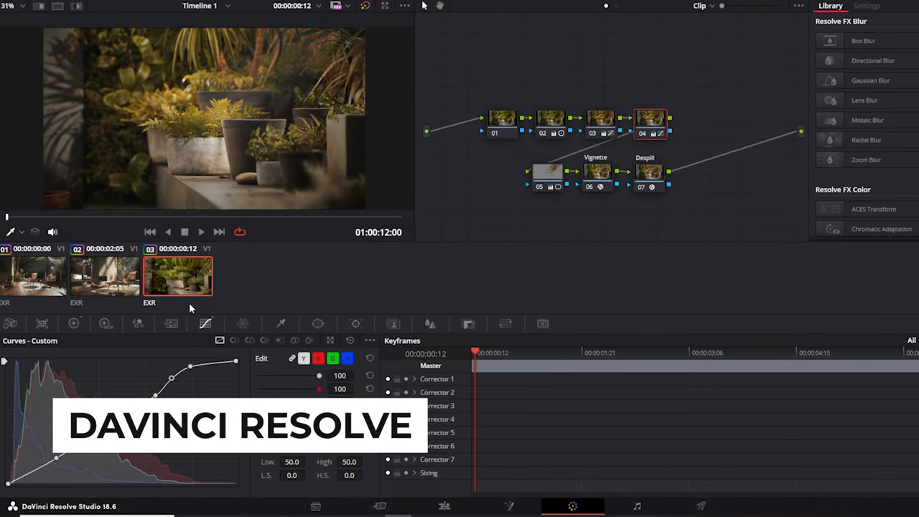
Show node 05's circle window, then the Vignette node's settings.
click(318, 324)
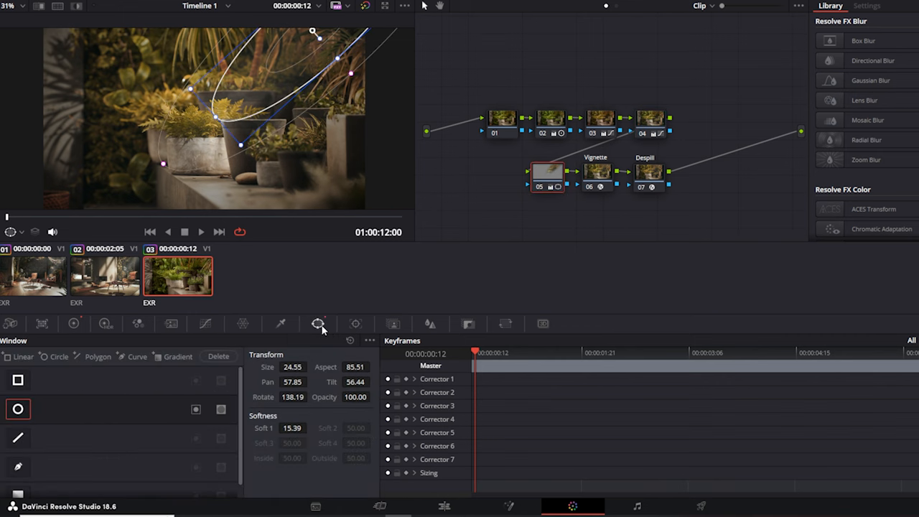
click(596, 173)
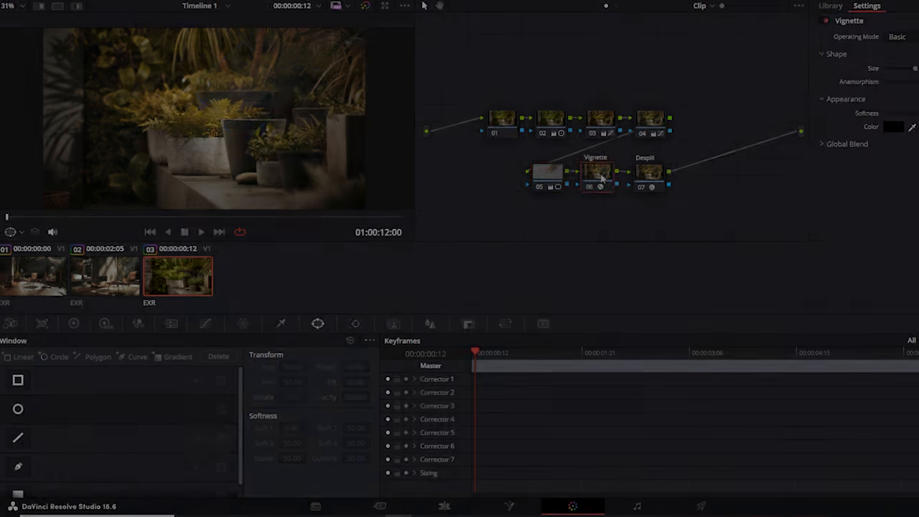